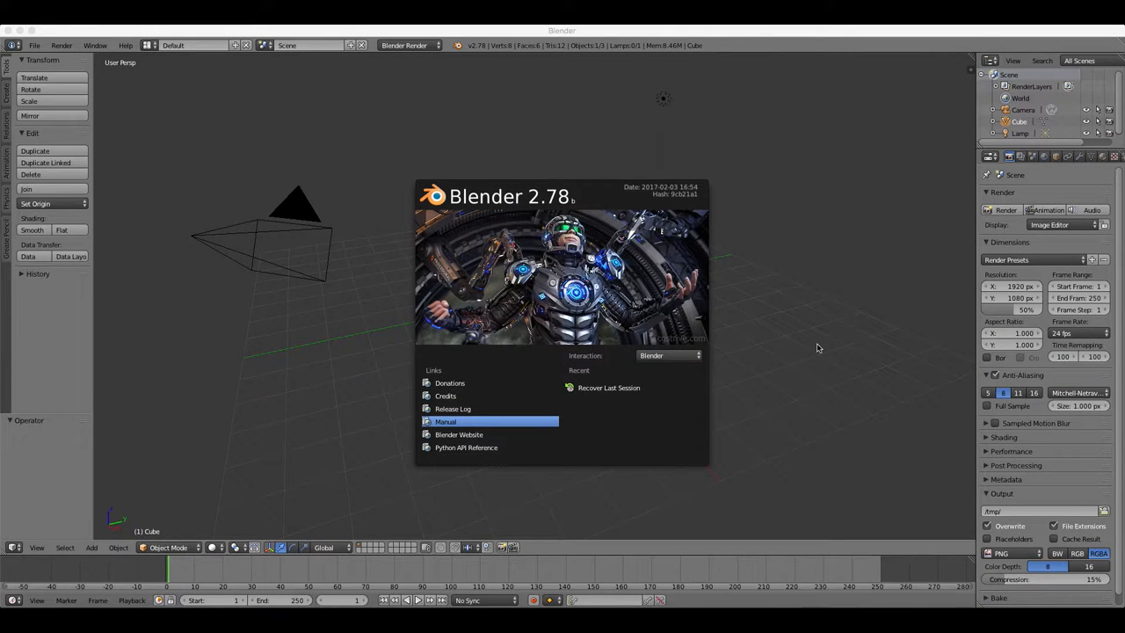
{"action": "mouse_move", "coordinate": [861, 331]}
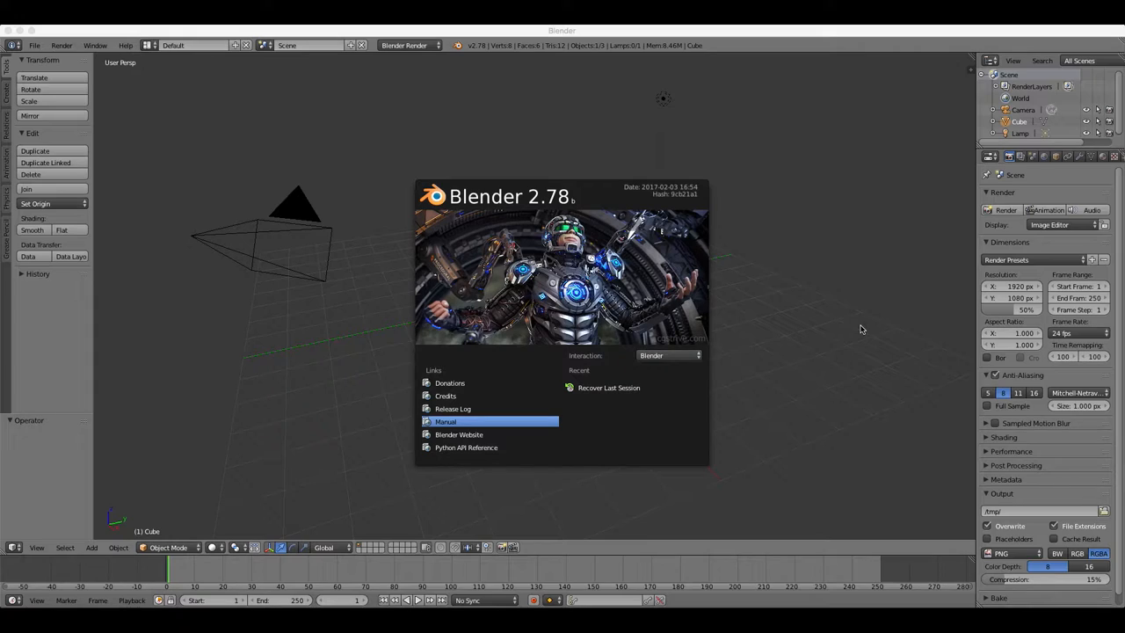
{"action": "mouse_move", "coordinate": [689, 292]}
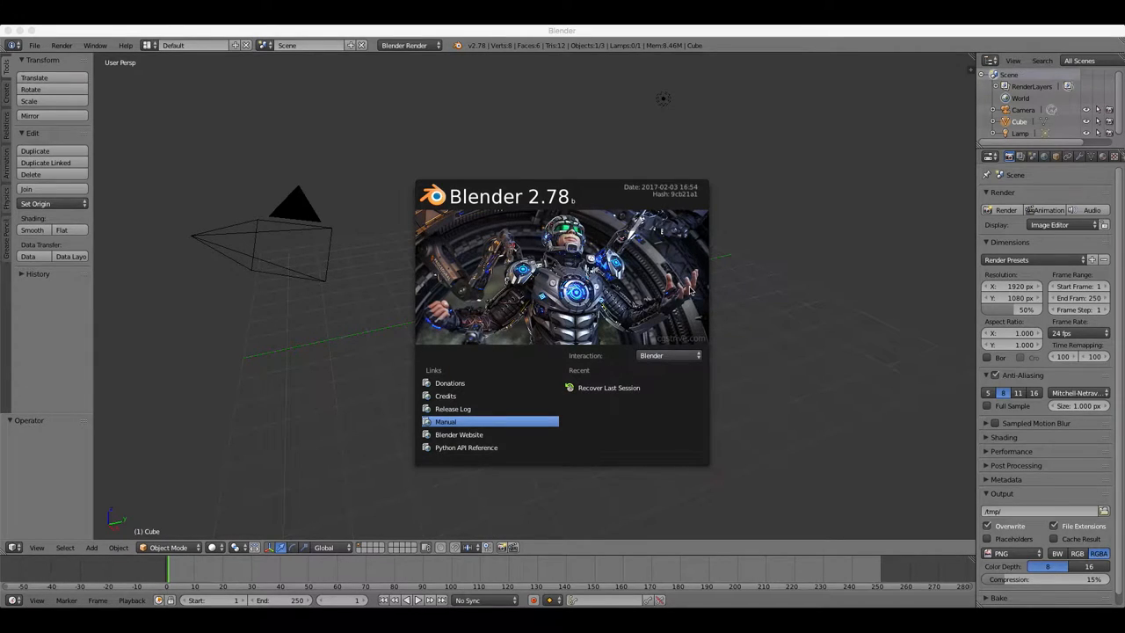
{"action": "mouse_move", "coordinate": [352, 292]}
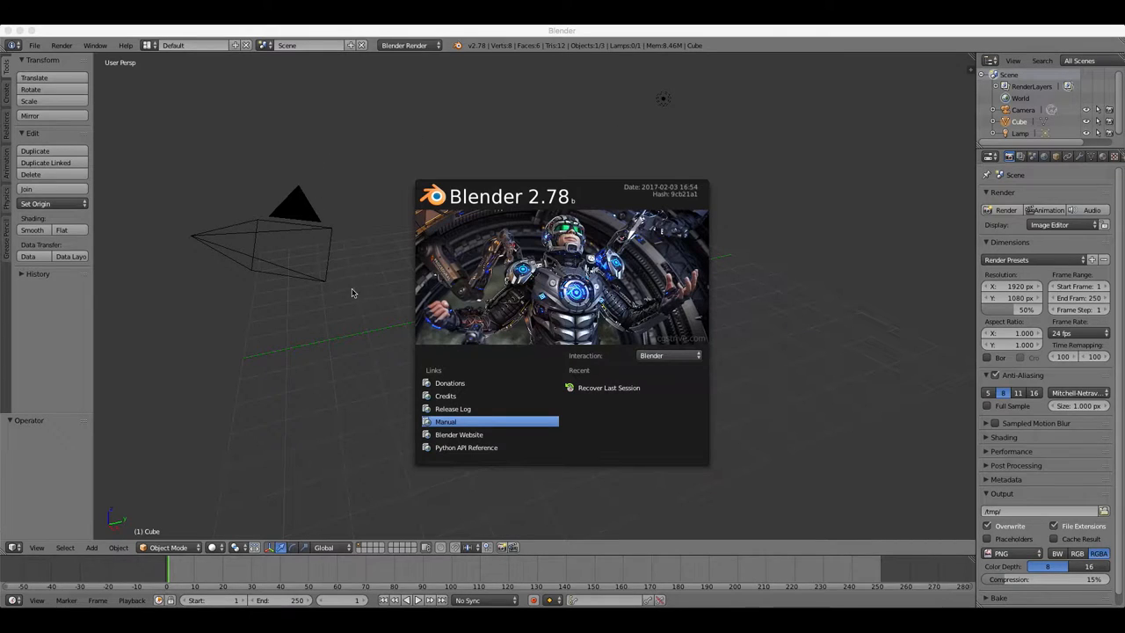
{"action": "mouse_move", "coordinate": [422, 298]}
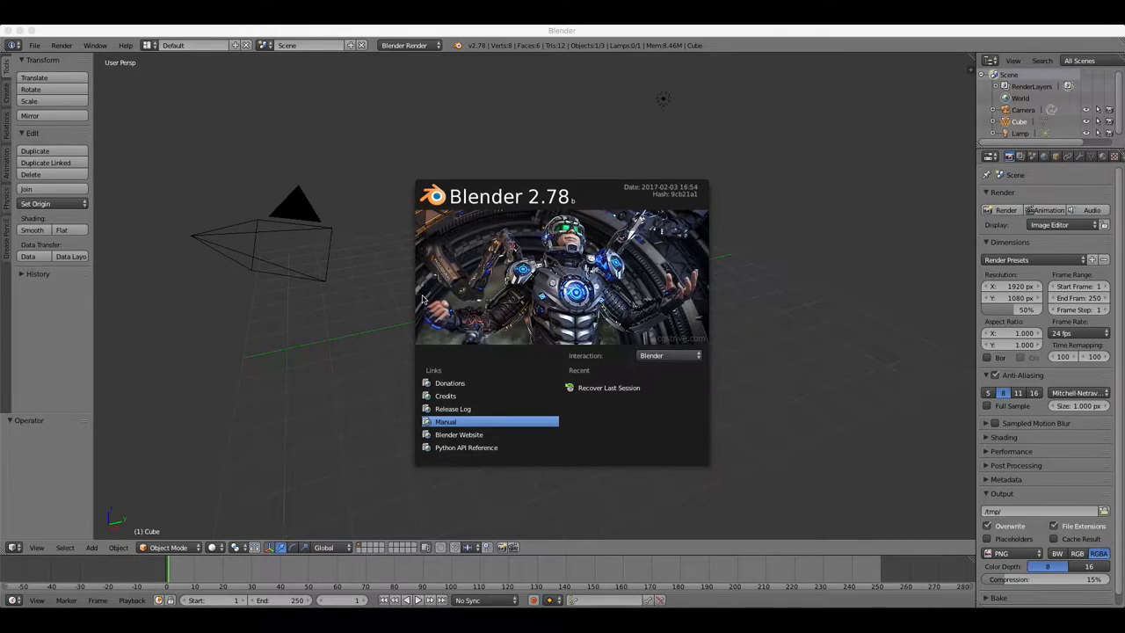
{"action": "mouse_move", "coordinate": [482, 301]}
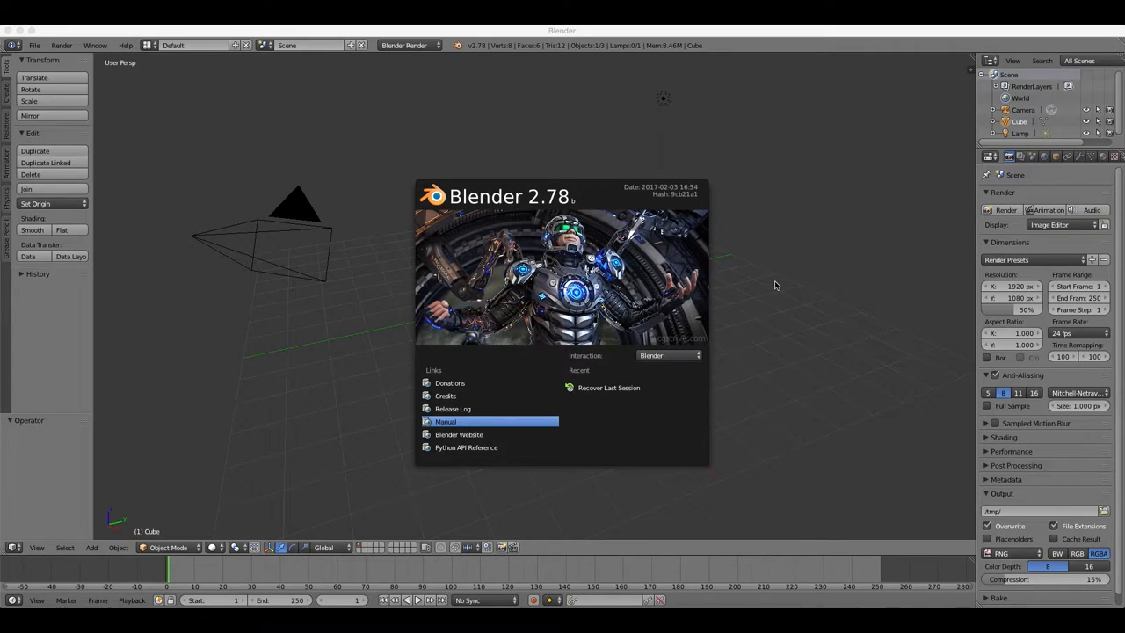
{"action": "mouse_move", "coordinate": [770, 299]}
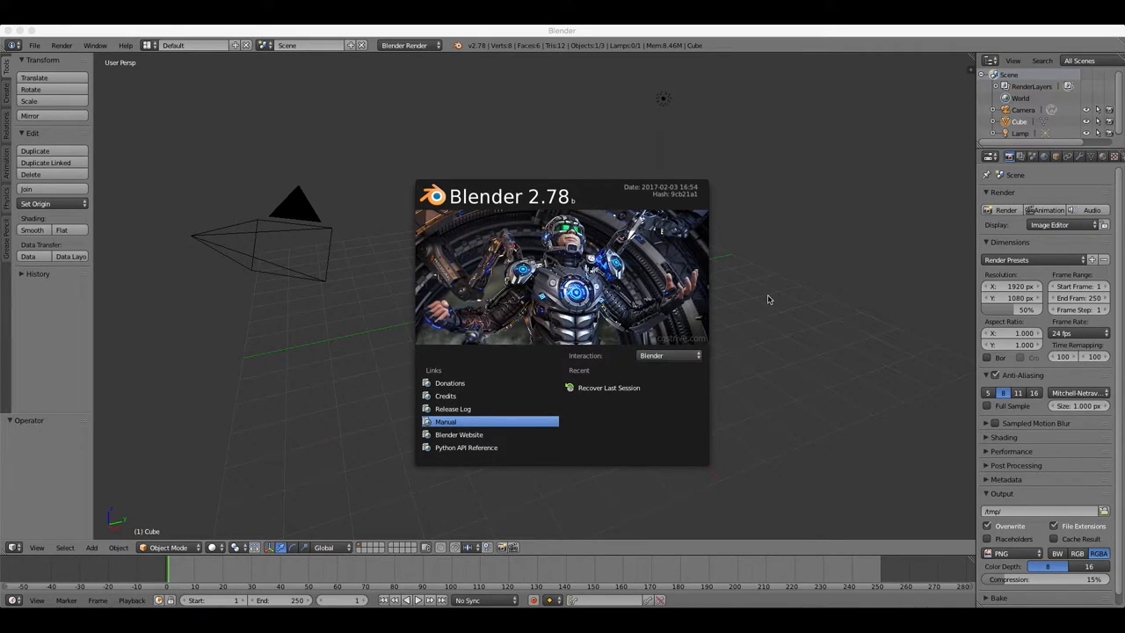
{"action": "mouse_move", "coordinate": [784, 313]}
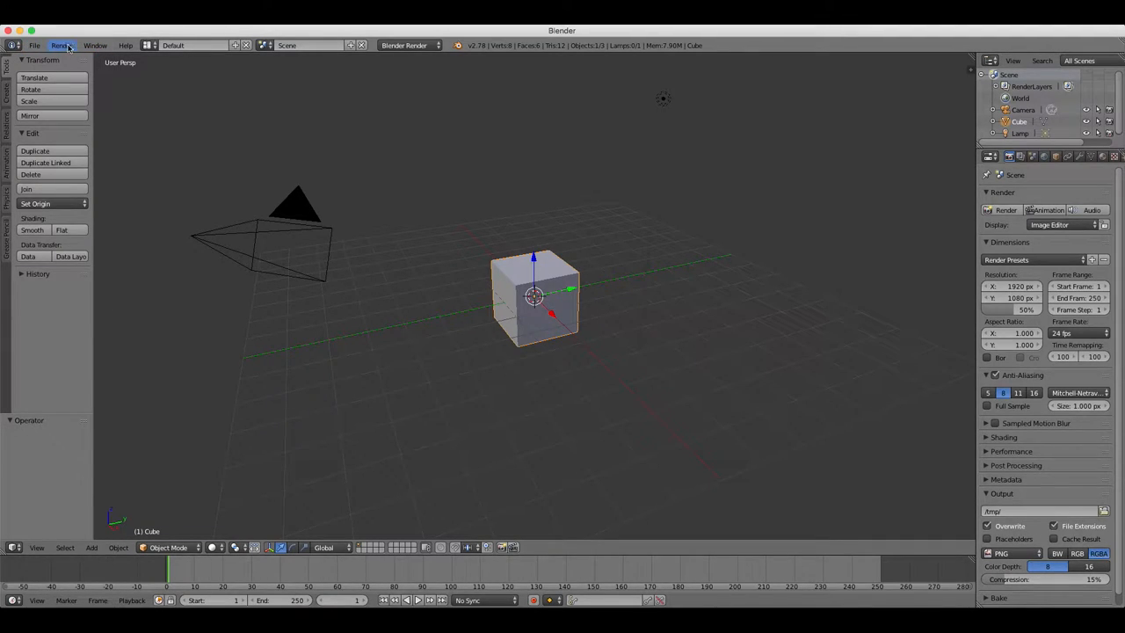
{"action": "mouse_move", "coordinate": [127, 45]}
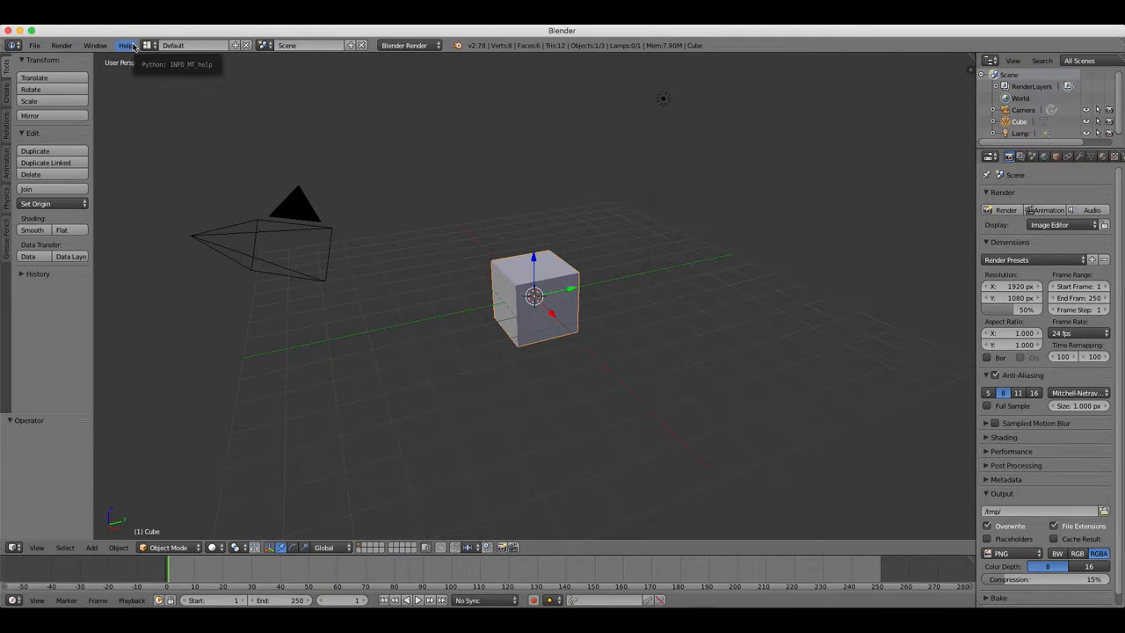
{"action": "mouse_move", "coordinate": [184, 51]}
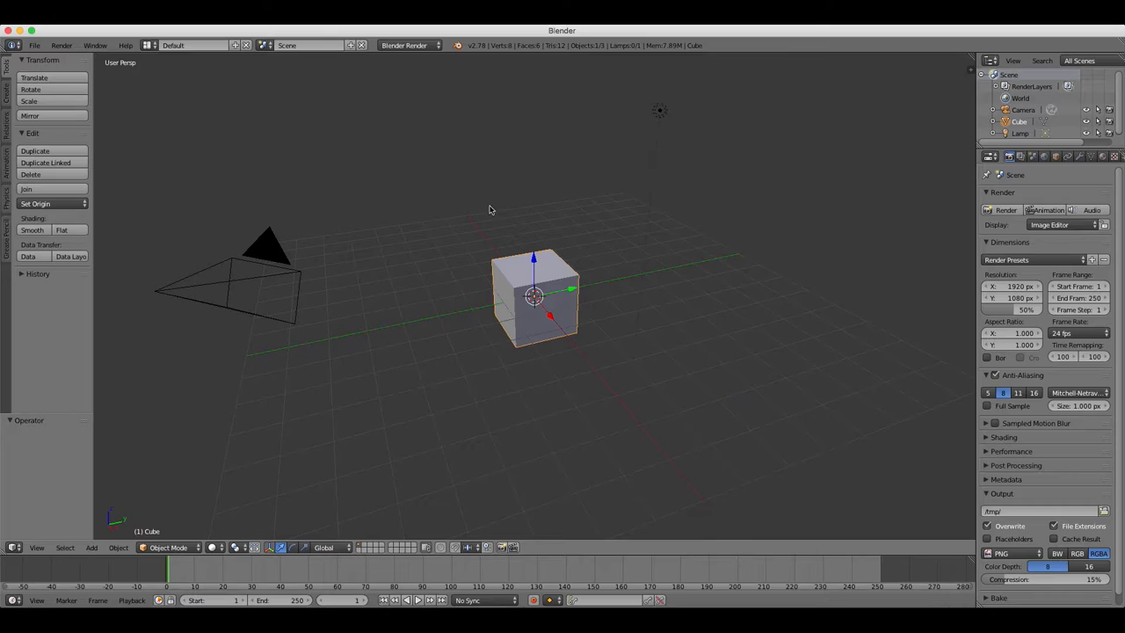
{"action": "mouse_move", "coordinate": [35, 398]}
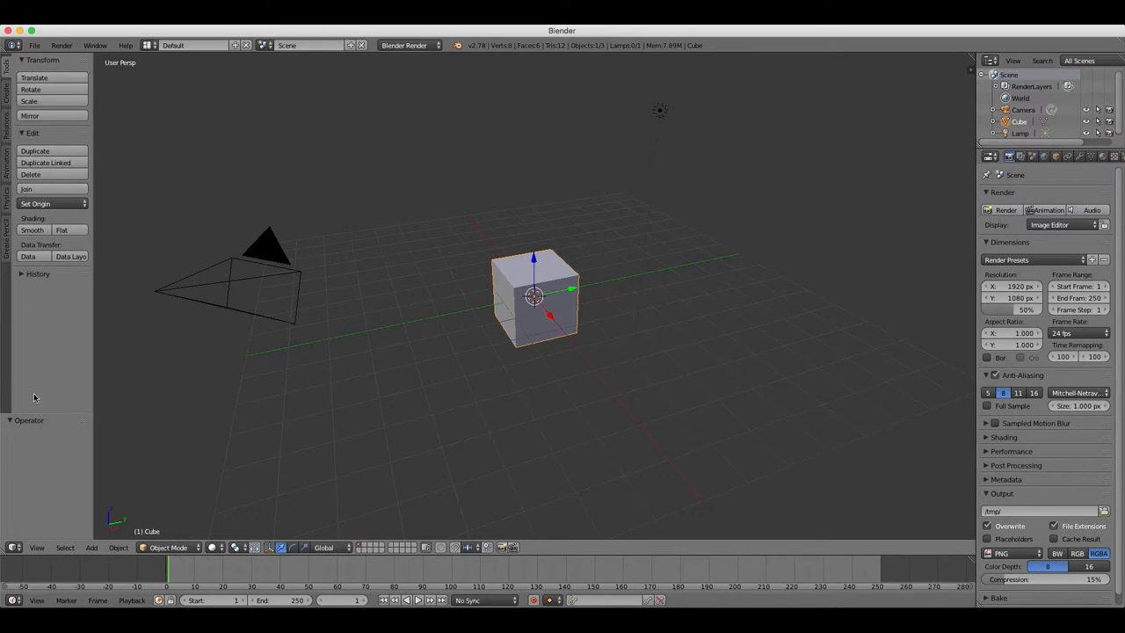
{"action": "mouse_move", "coordinate": [199, 278]}
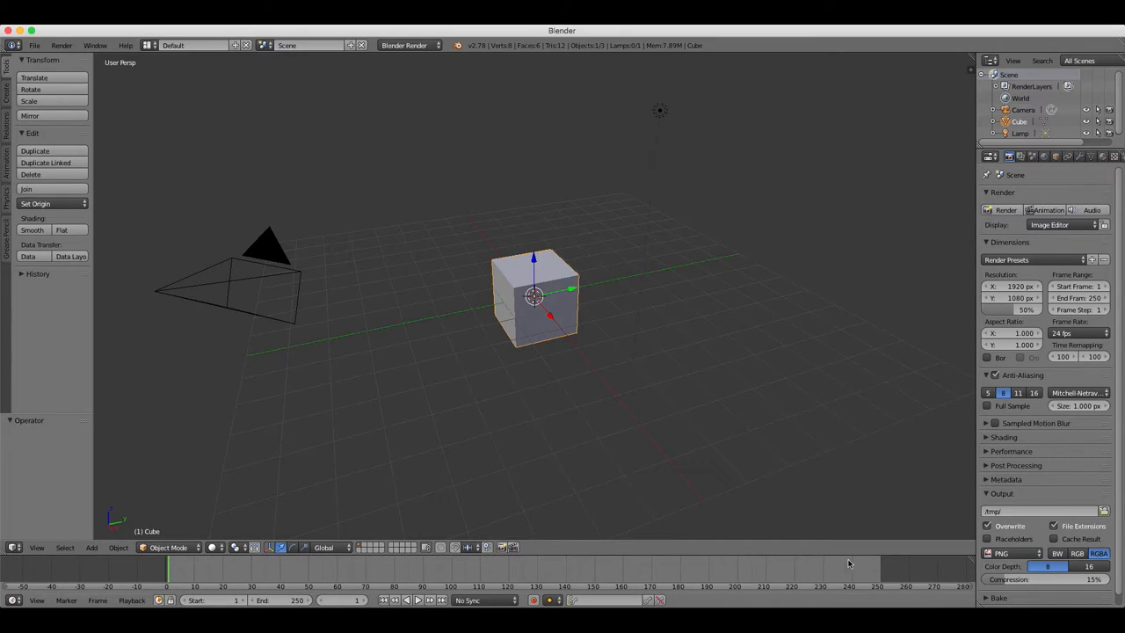
{"action": "mouse_move", "coordinate": [865, 573]}
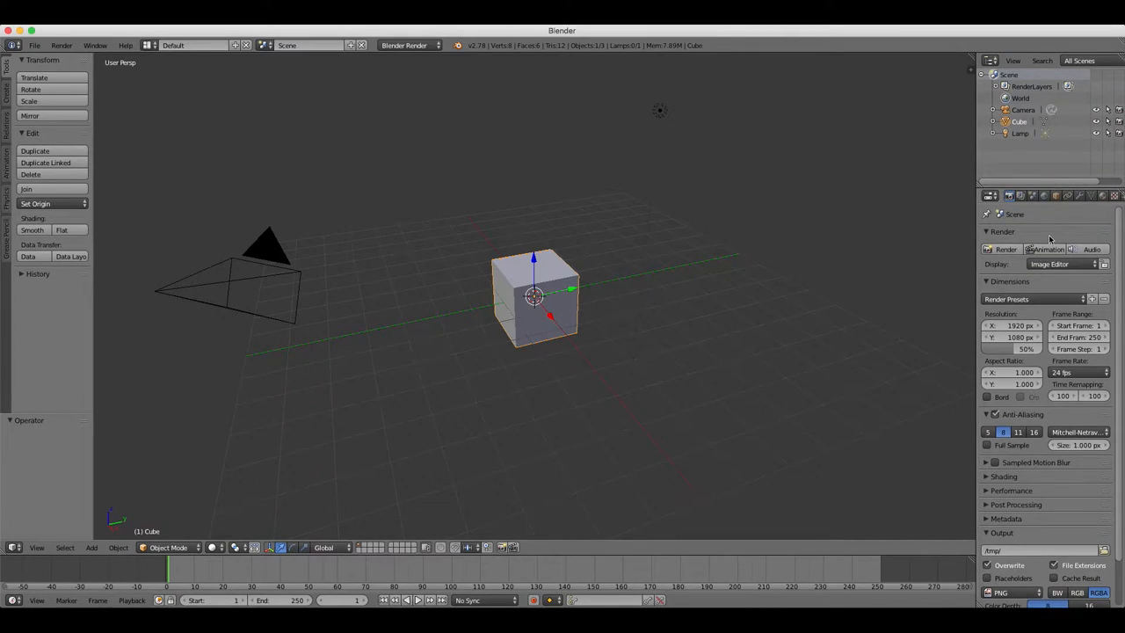
Check the Properties area's editor-type list, leave it unchanged, and widen the right-hand panels
{"action": "left_click", "coordinate": [992, 195]}
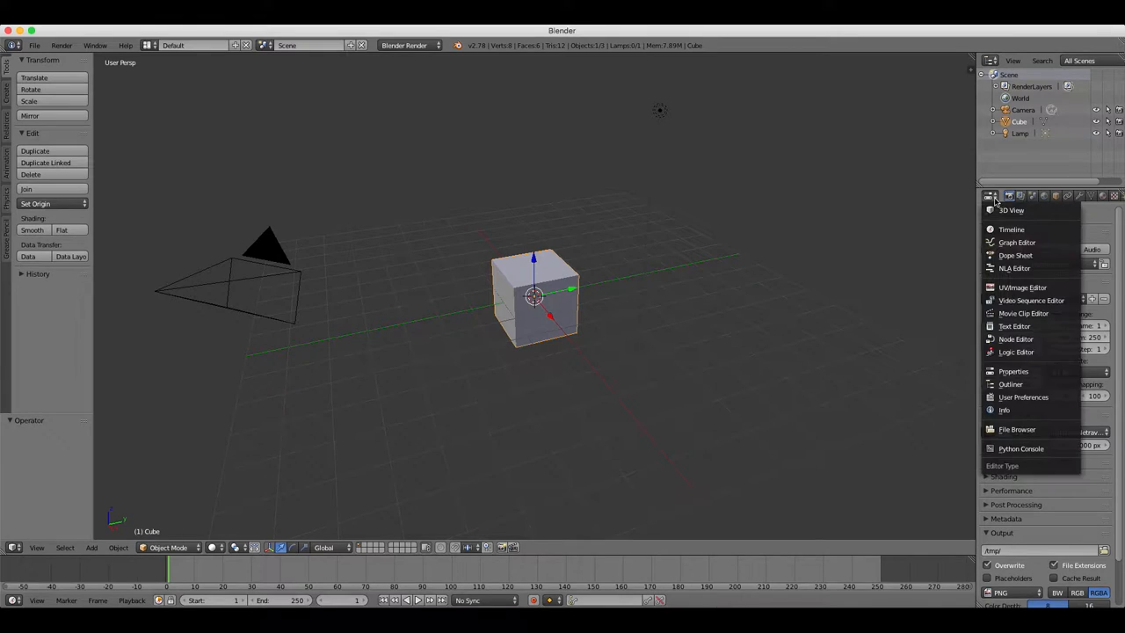
{"action": "left_click", "coordinate": [1013, 371]}
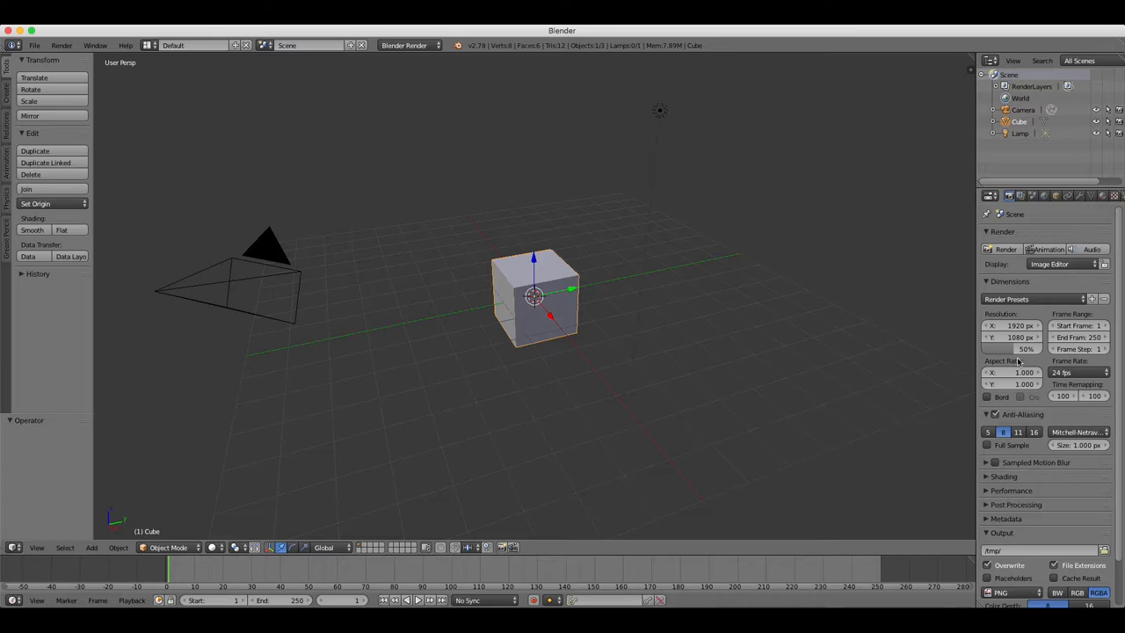
{"action": "scroll", "scroll_direction": "down", "scroll_amount": 3}
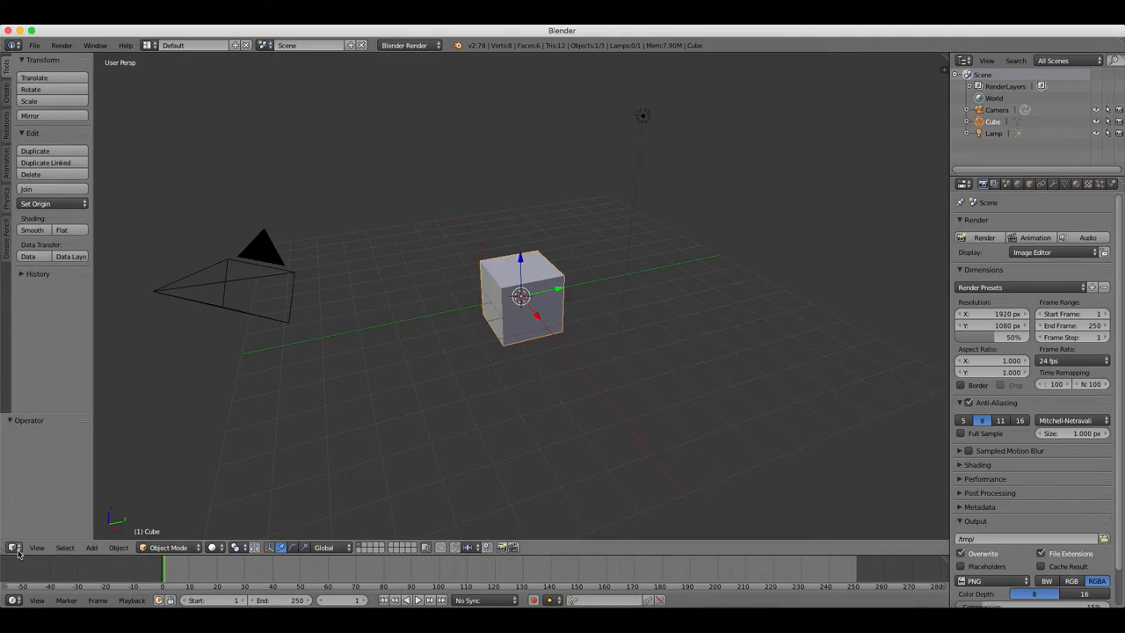
Check the Timeline's editor-type list and close it without changing the editor
{"action": "left_click", "coordinate": [14, 546]}
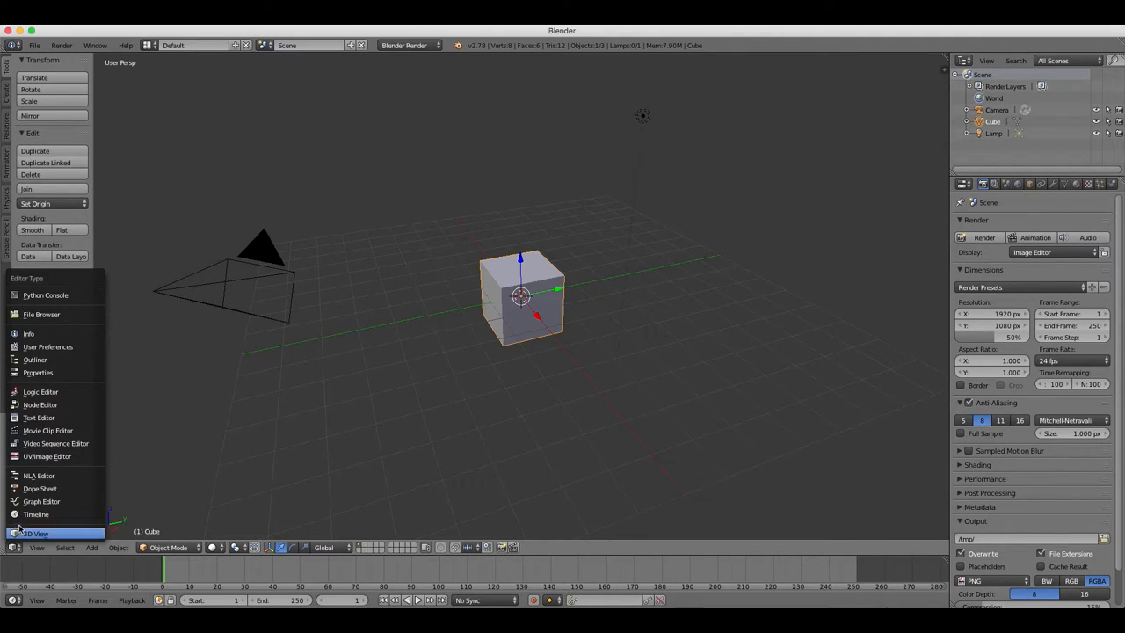
{"action": "mouse_move", "coordinate": [47, 457]}
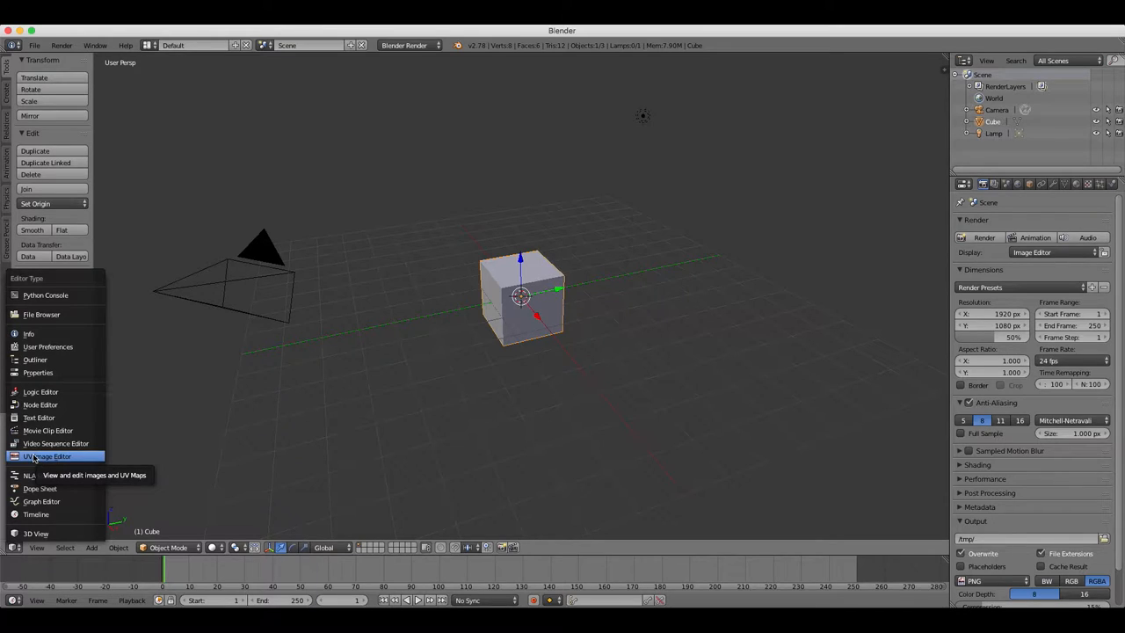
{"action": "left_click", "coordinate": [49, 455]}
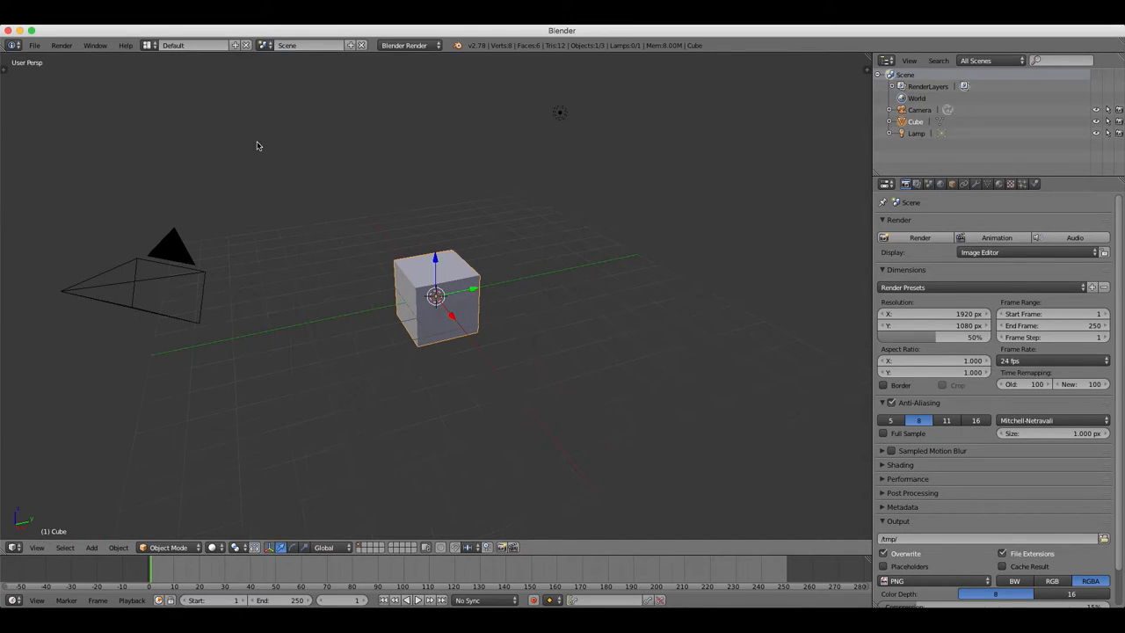
Hide the Tool Shelf with T so the 3D View gains room before splitting it
{"action": "key", "text": "t"}
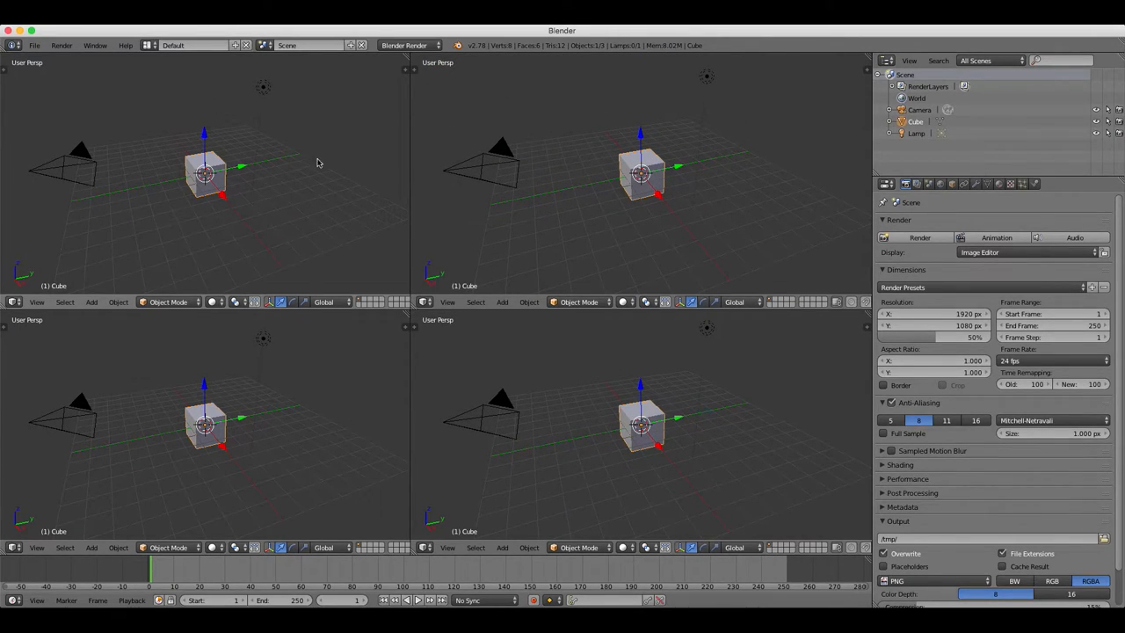
{"action": "mouse_move", "coordinate": [256, 137]}
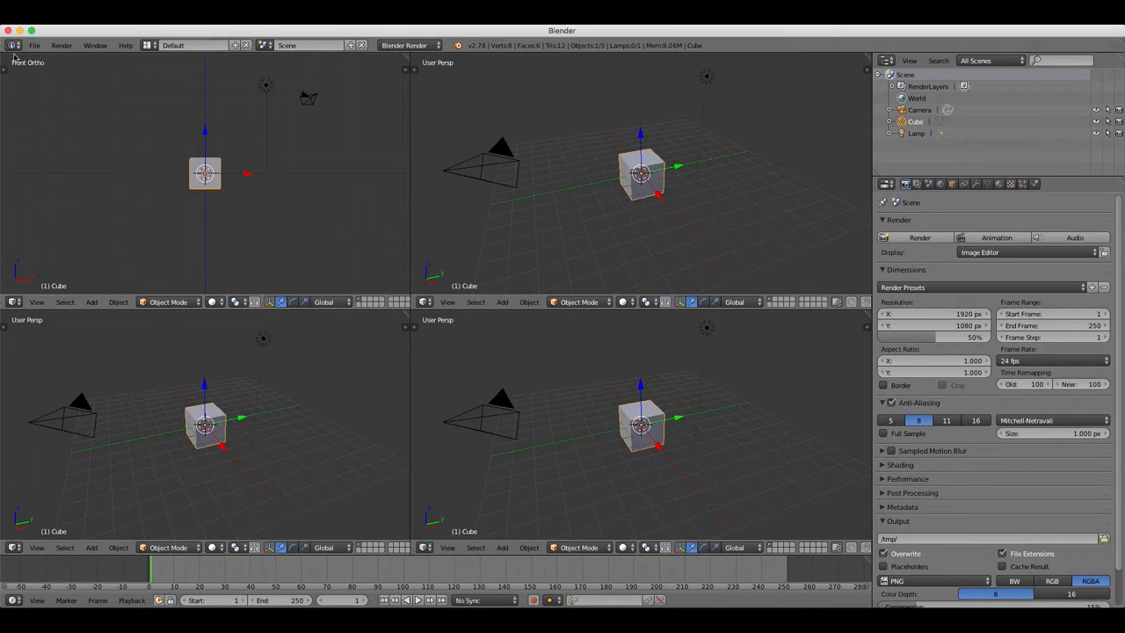
Make the top-left area a Front Orthographic view of the cube
{"action": "left_click", "coordinate": [204, 174]}
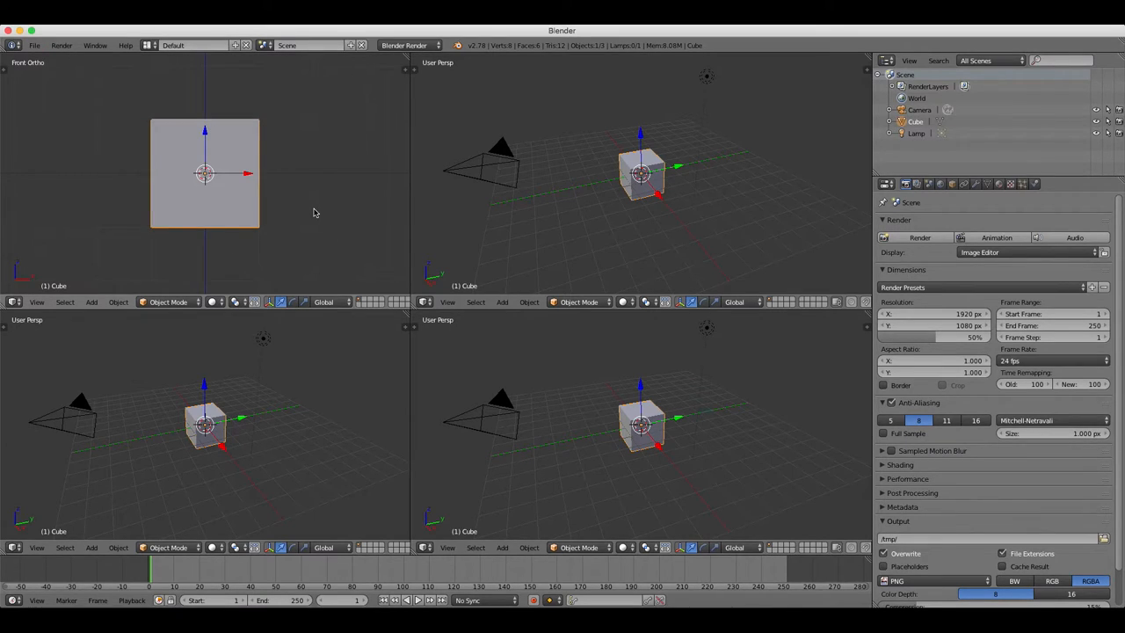
{"action": "mouse_move", "coordinate": [654, 160]}
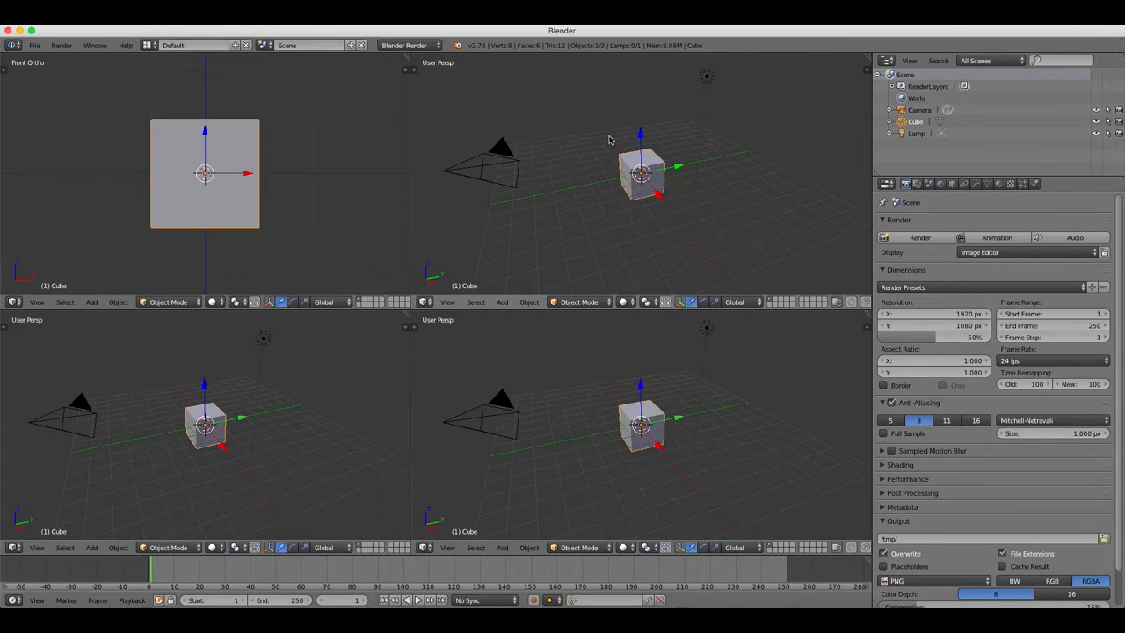
{"action": "mouse_move", "coordinate": [666, 157]}
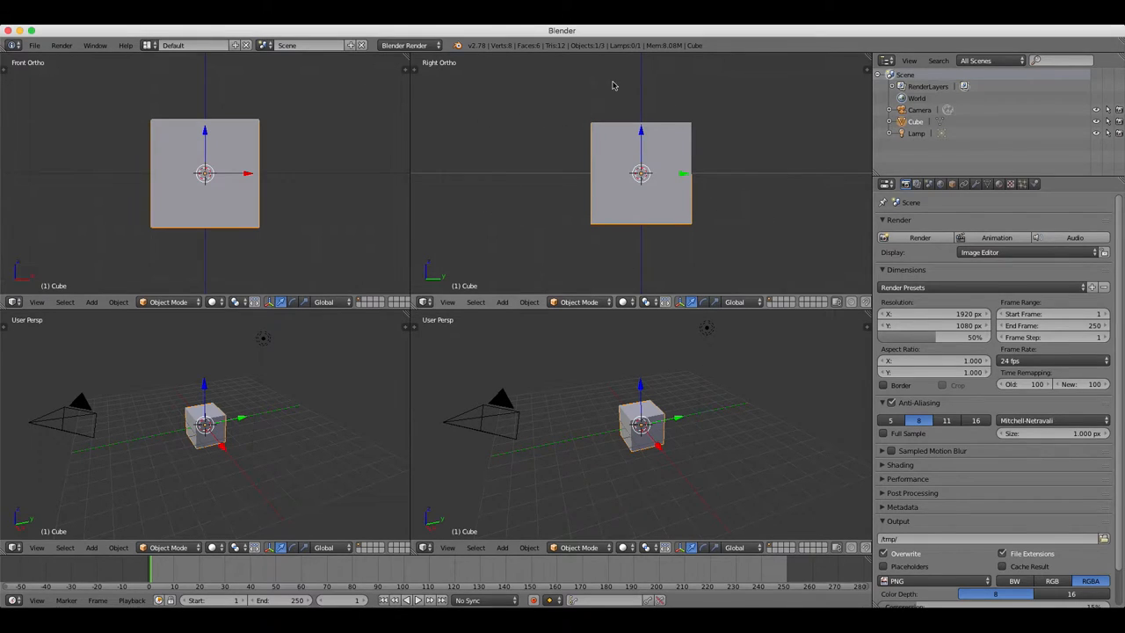
{"action": "mouse_move", "coordinate": [728, 290]}
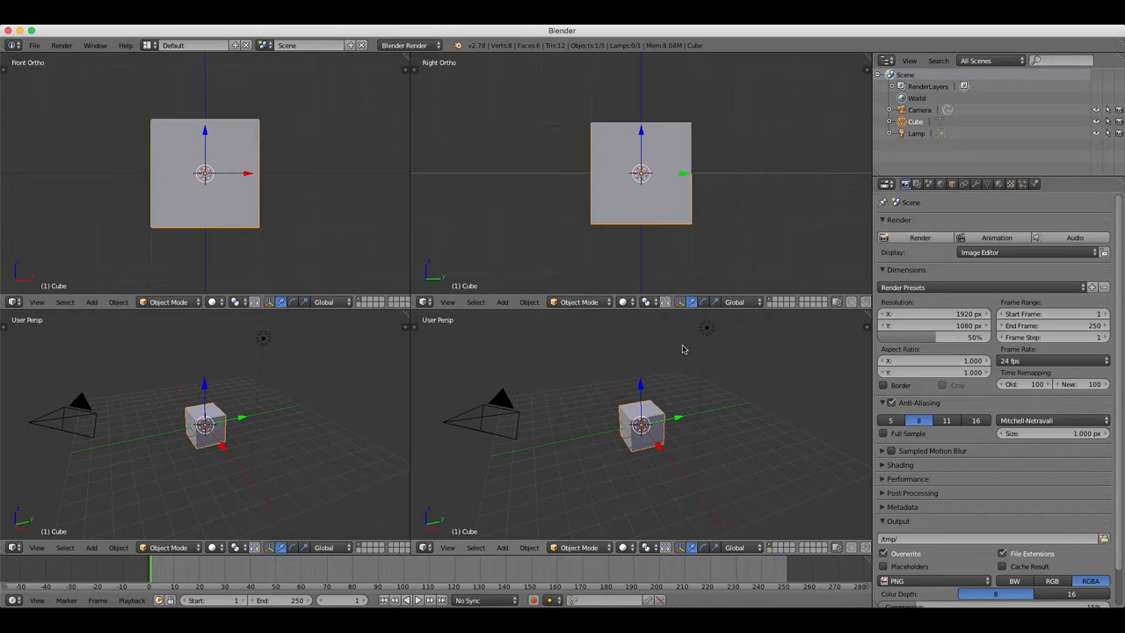
{"action": "mouse_move", "coordinate": [615, 348]}
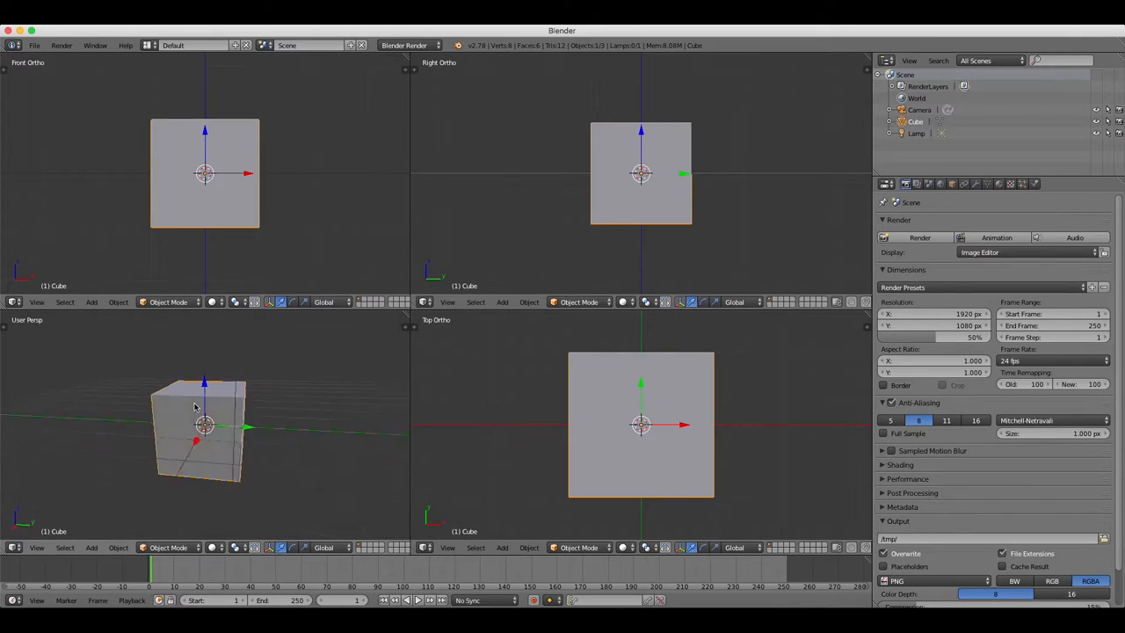
Orbit the lower-left view to face the cube before joining the lower areas
{"action": "left_click_drag", "start_coordinate": [194, 428], "coordinate": [320, 427]}
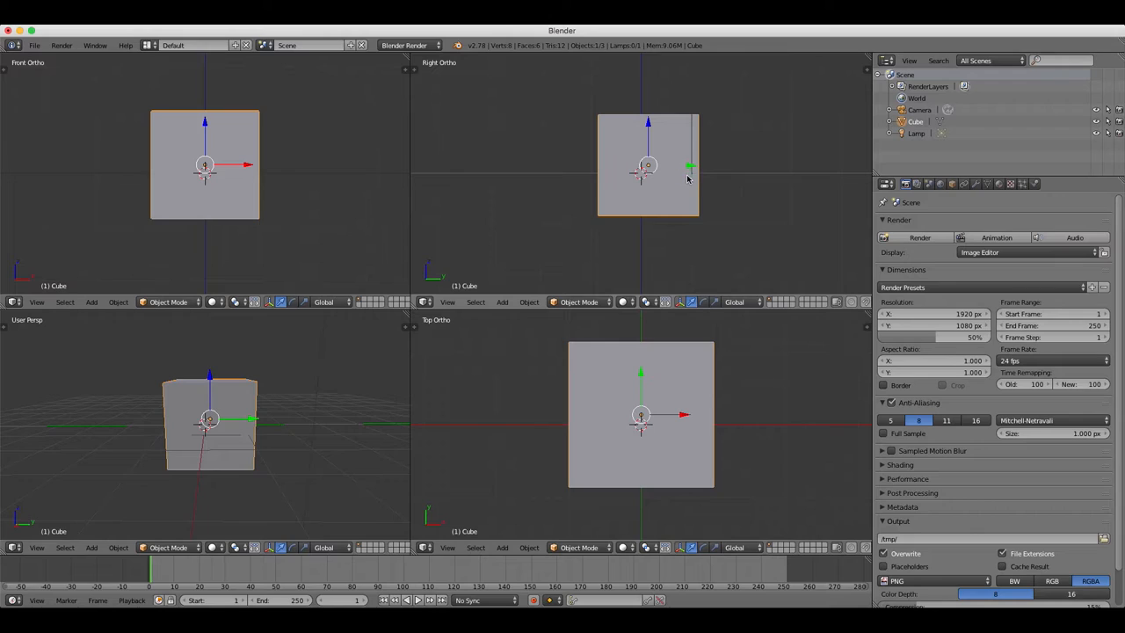
{"action": "mouse_move", "coordinate": [412, 373]}
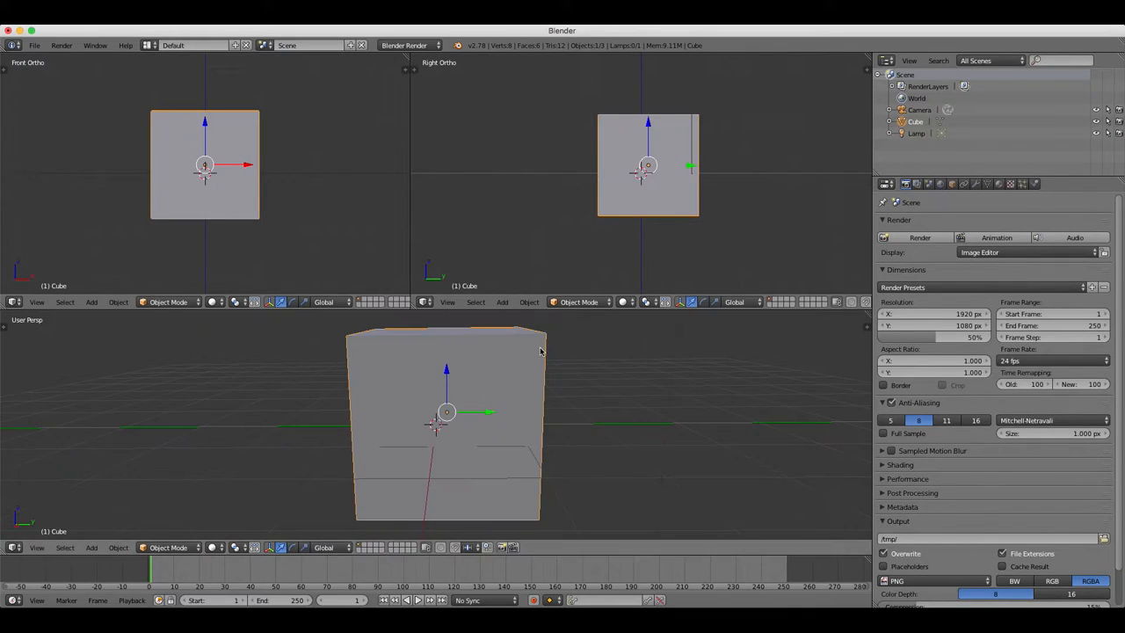
{"action": "mouse_move", "coordinate": [408, 131]}
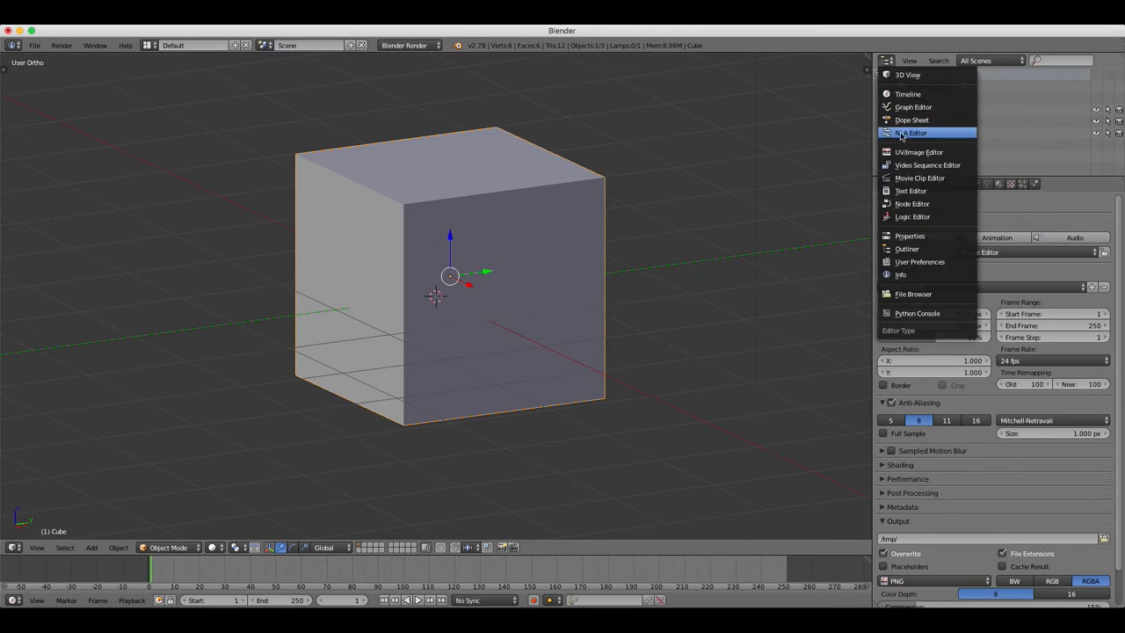
{"action": "mouse_move", "coordinate": [918, 133]}
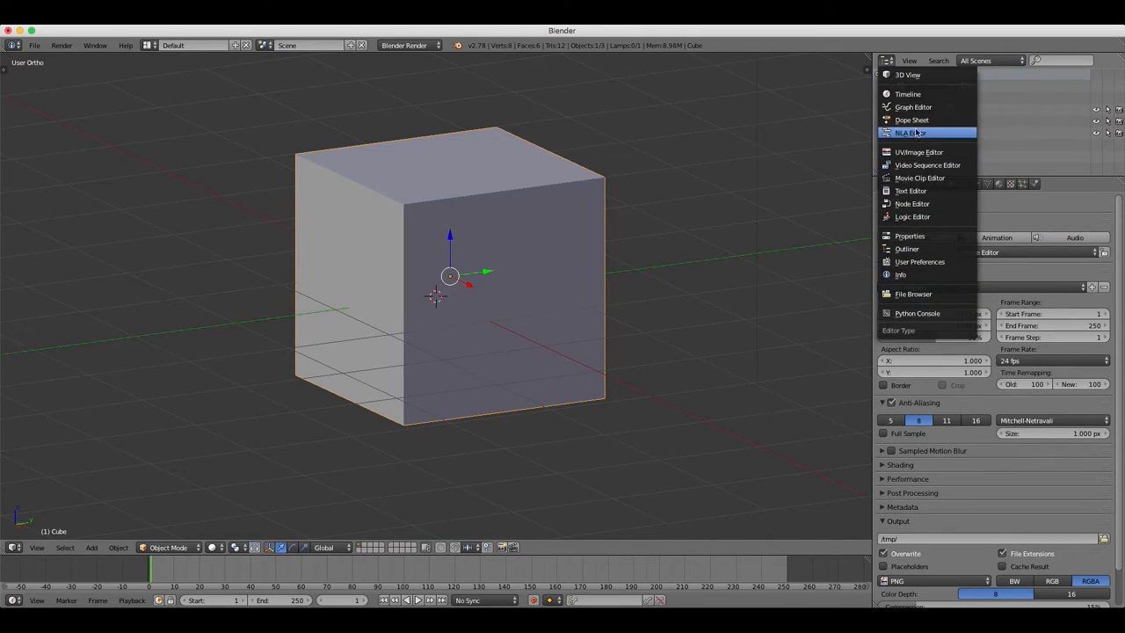
{"action": "mouse_move", "coordinate": [928, 166]}
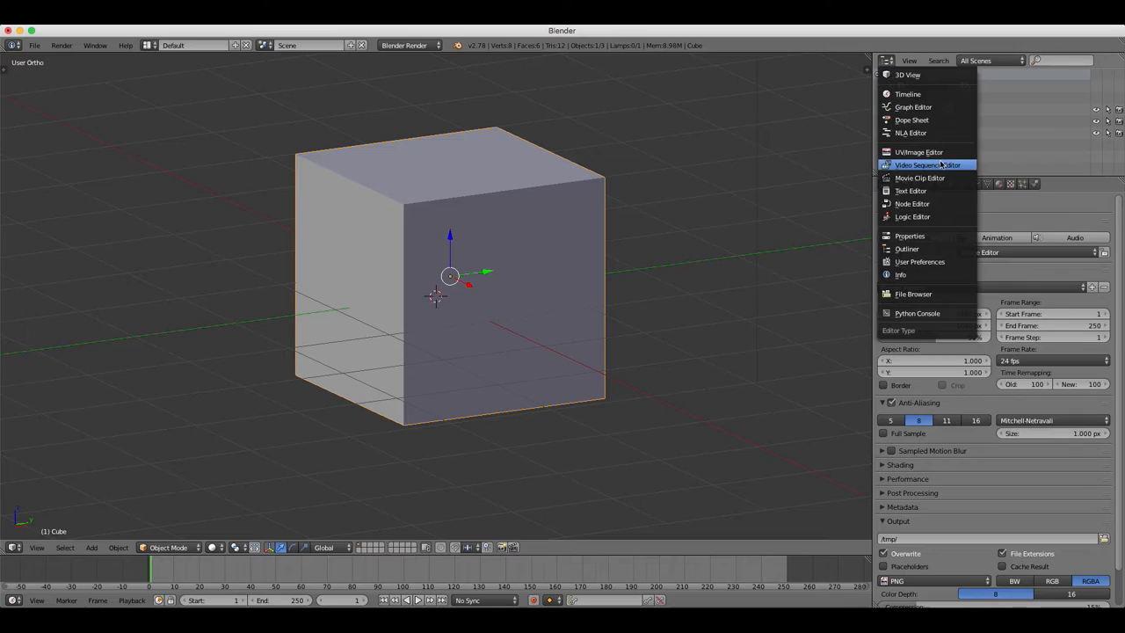
Turn the top-right Outliner area into a 3D View and orbit the main view to show the camera
{"action": "left_click", "coordinate": [907, 74]}
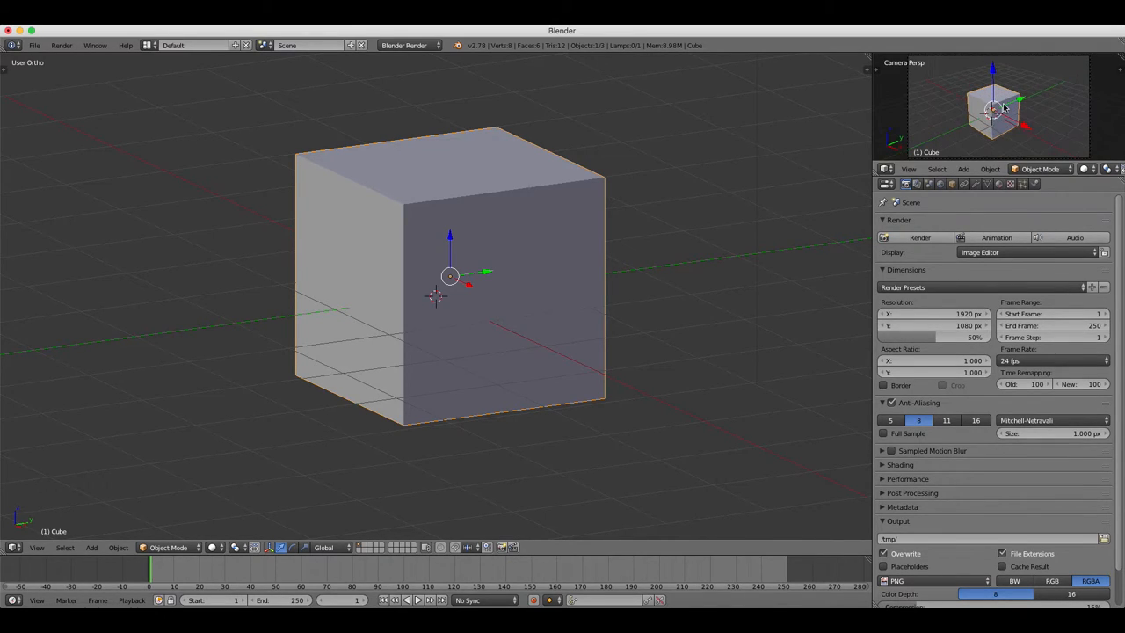
{"action": "mouse_move", "coordinate": [1065, 115]}
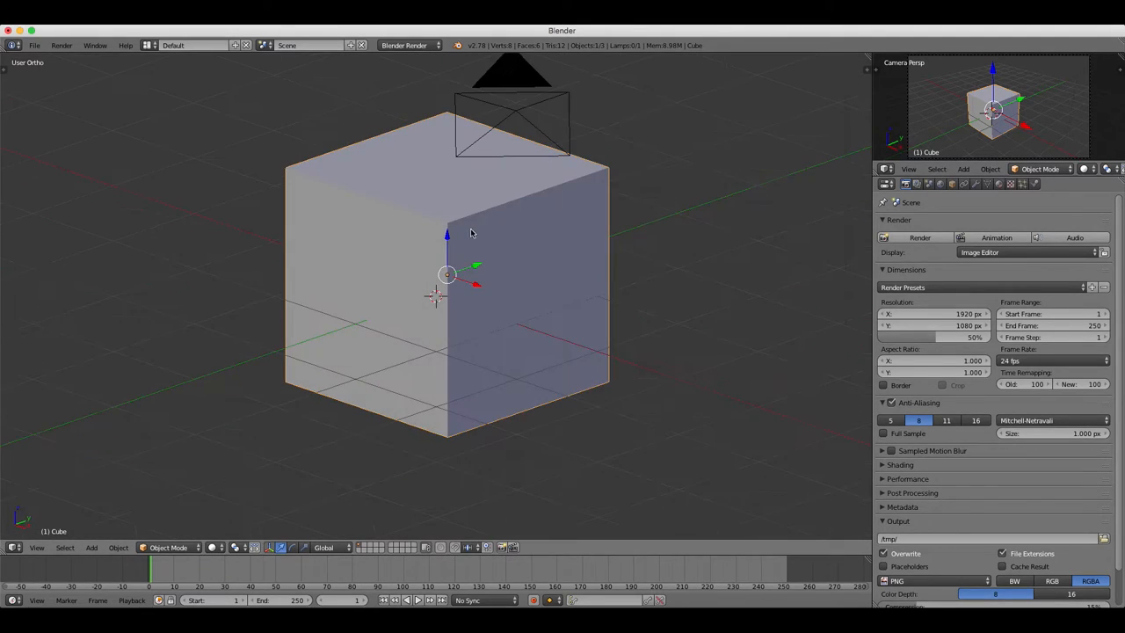
{"action": "left_click_drag", "start_coordinate": [471, 232], "coordinate": [440, 278]}
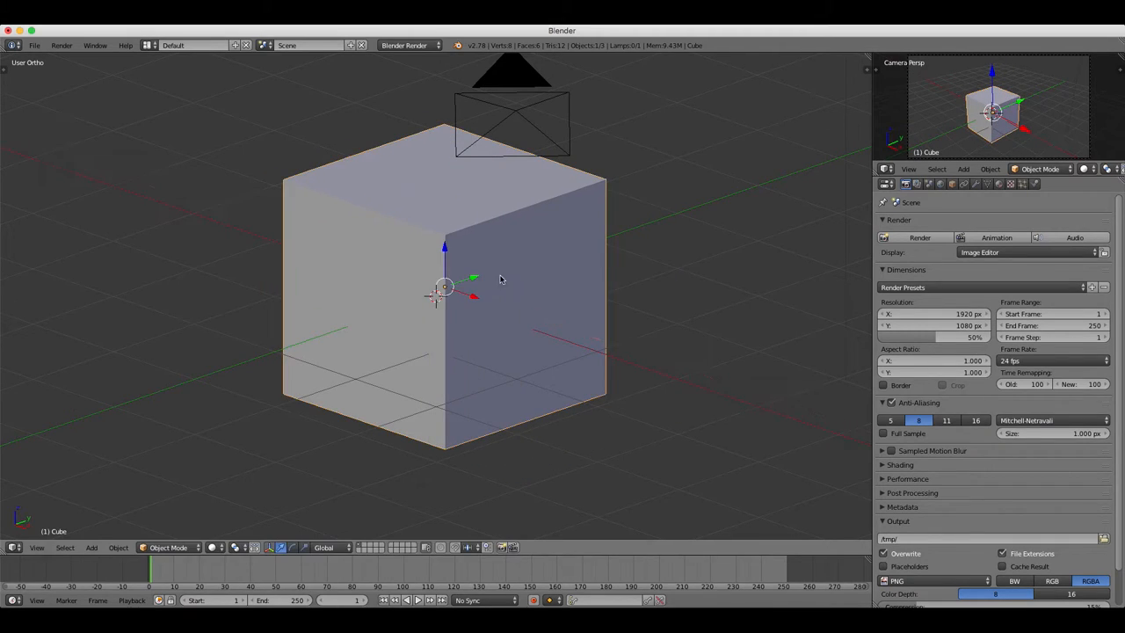
{"action": "left_click", "coordinate": [36, 46]}
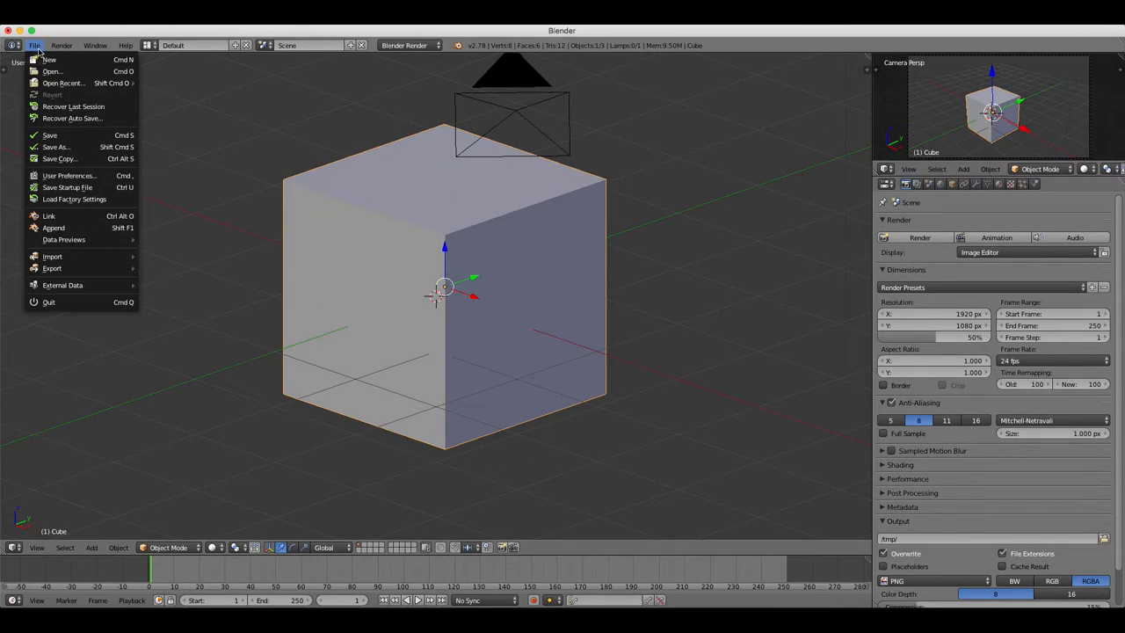
{"action": "mouse_move", "coordinate": [73, 199]}
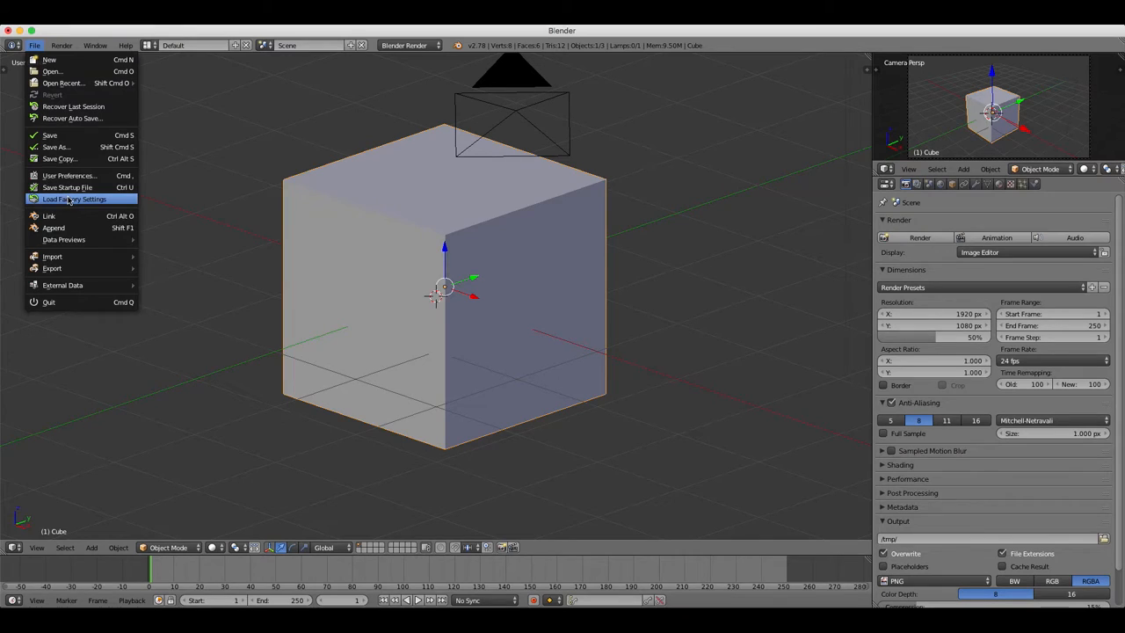
{"action": "mouse_move", "coordinate": [74, 199]}
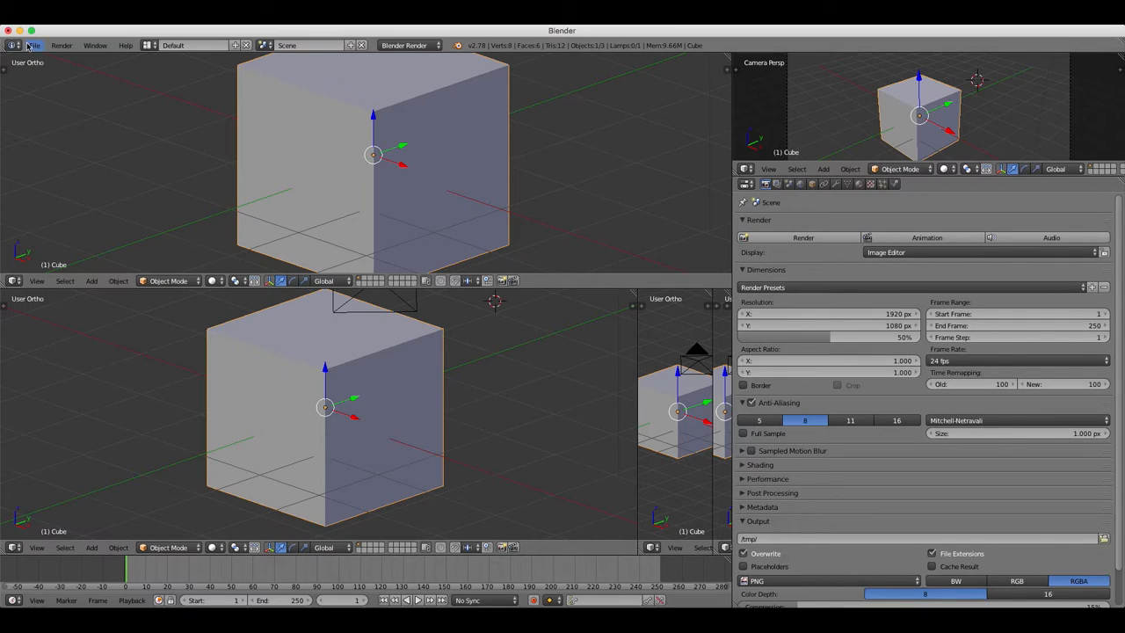
Load Factory Settings from the File menu to restore the default single-view interface
{"action": "left_click", "coordinate": [33, 45]}
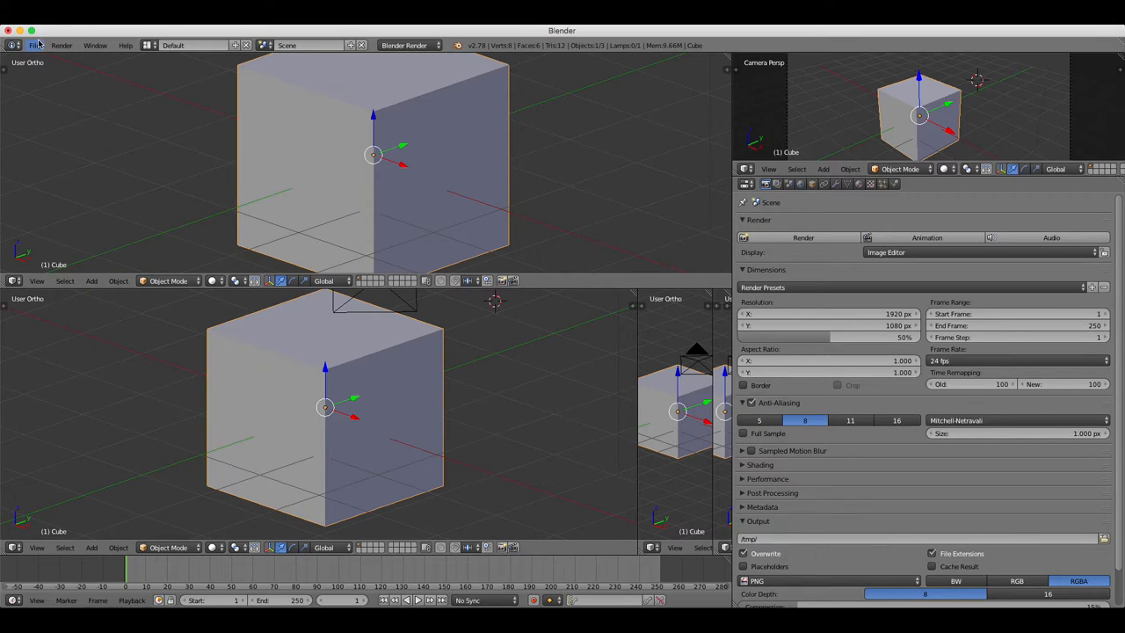
{"action": "left_click", "coordinate": [35, 46]}
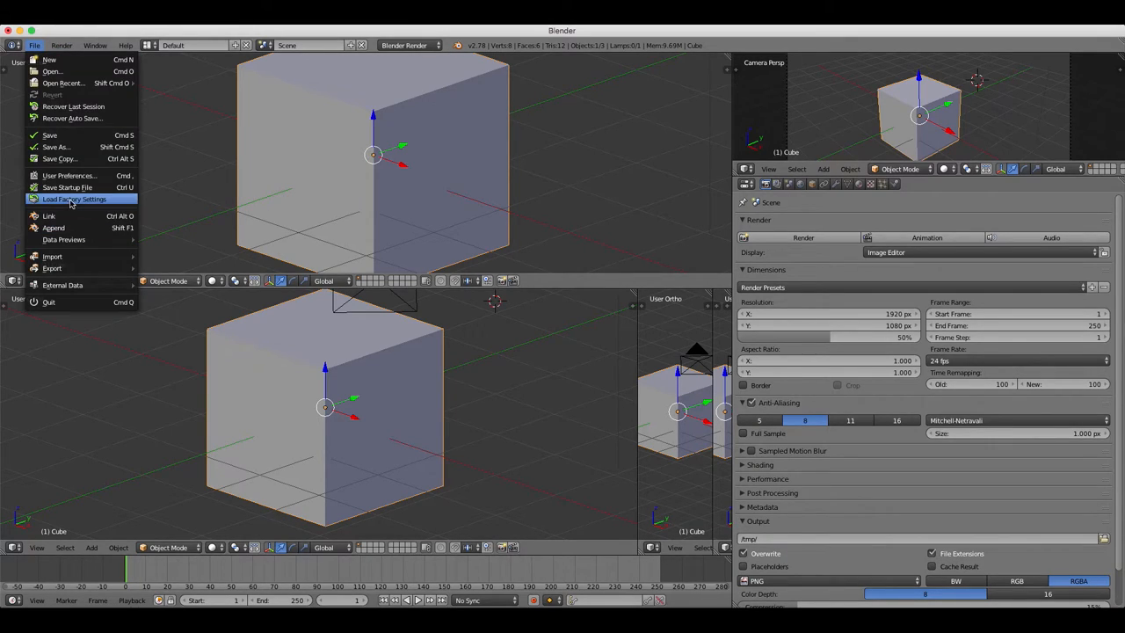
{"action": "left_click", "coordinate": [74, 199]}
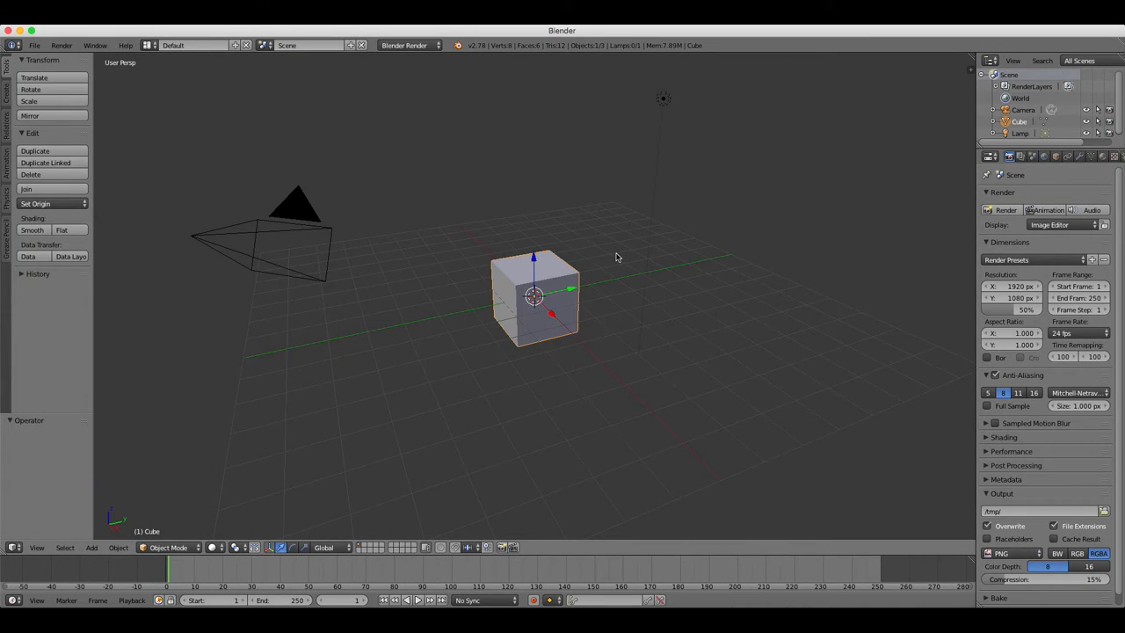
{"action": "mouse_move", "coordinate": [608, 255]}
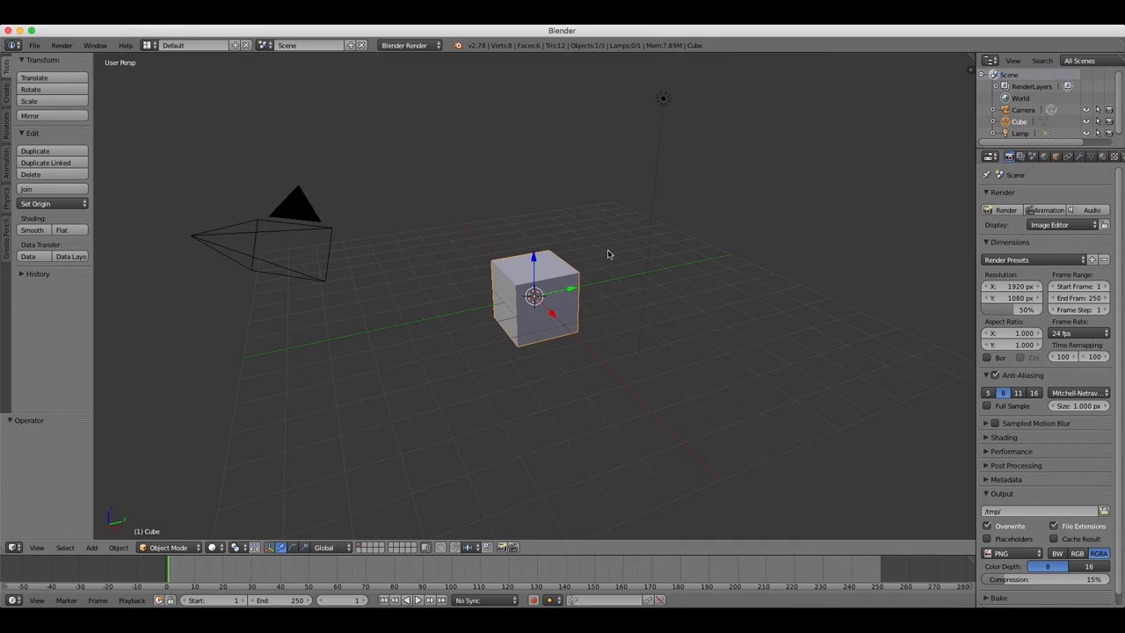
{"action": "mouse_move", "coordinate": [654, 274]}
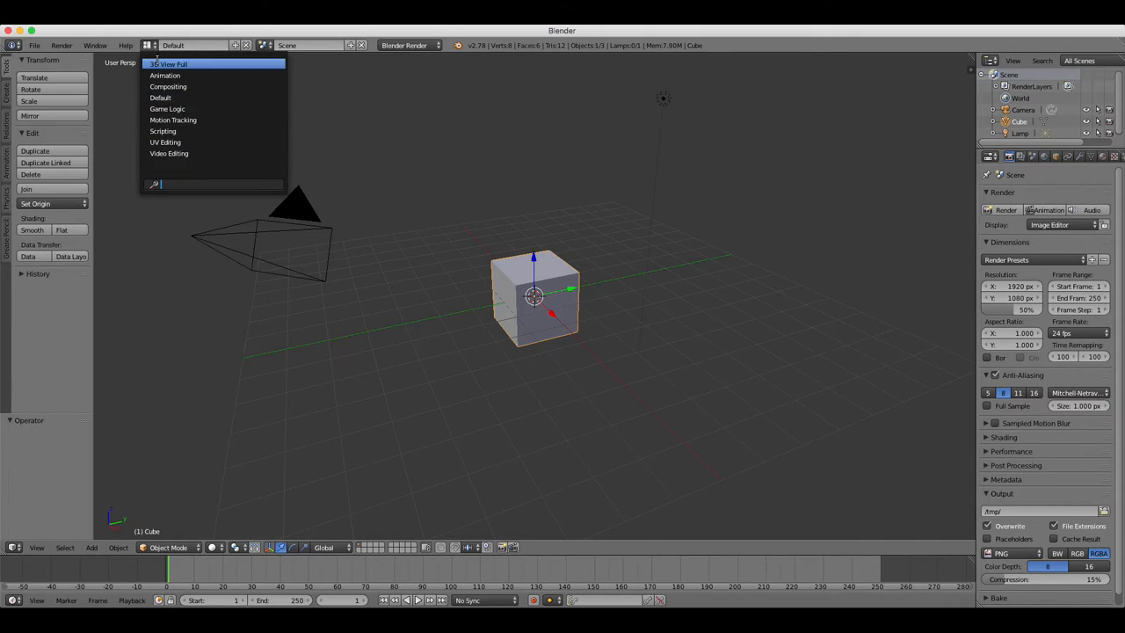
{"action": "left_click", "coordinate": [165, 74]}
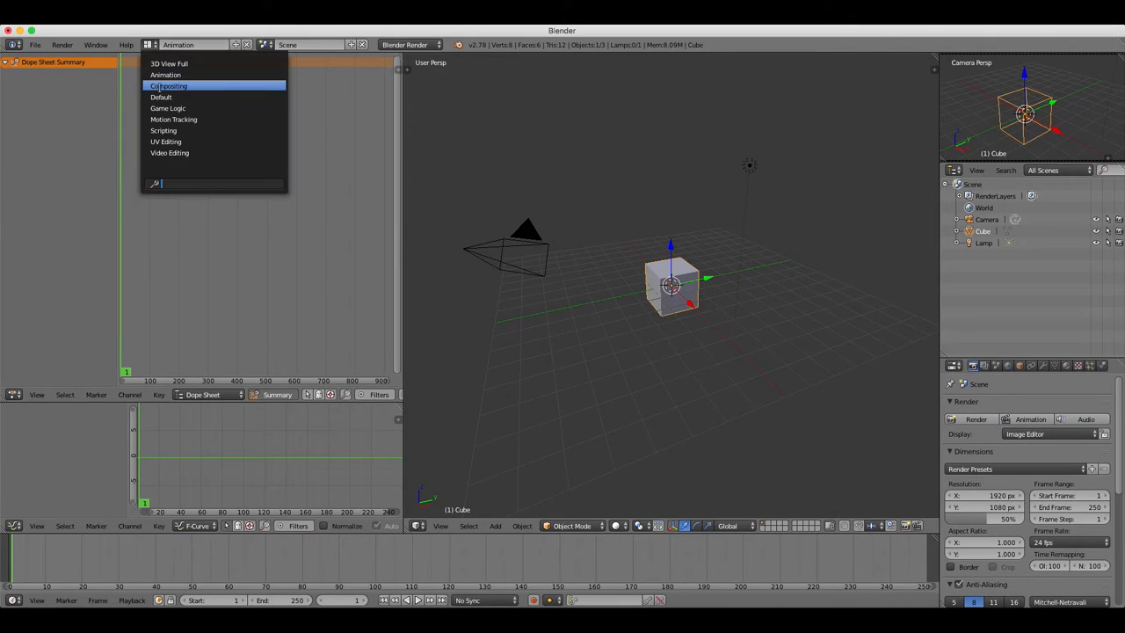
{"action": "left_click", "coordinate": [169, 84]}
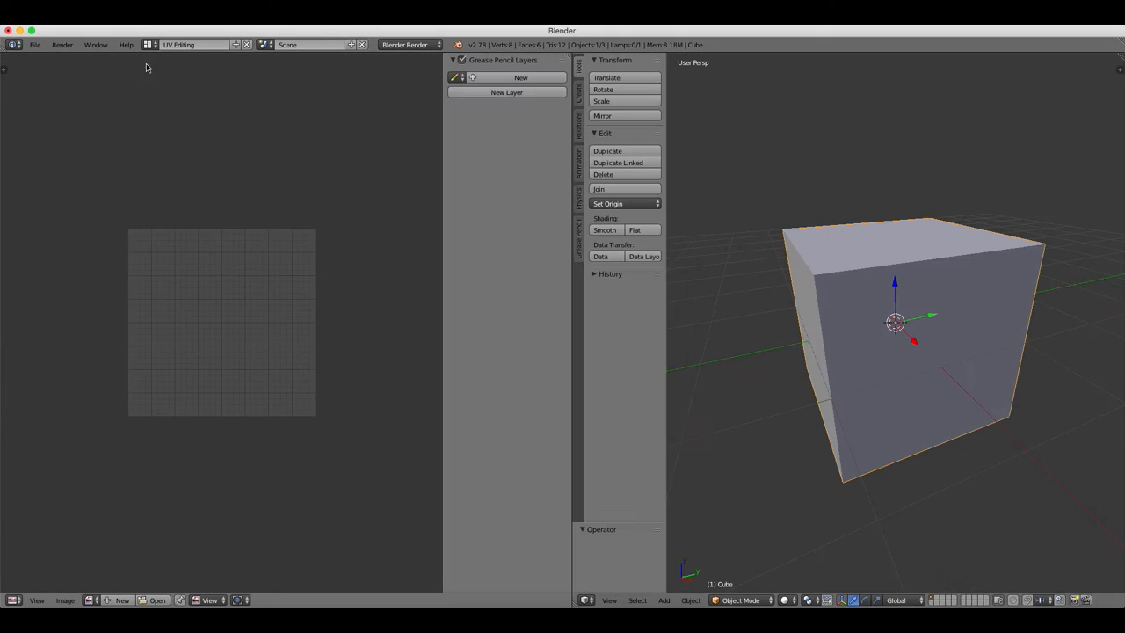
{"action": "left_click", "coordinate": [193, 46]}
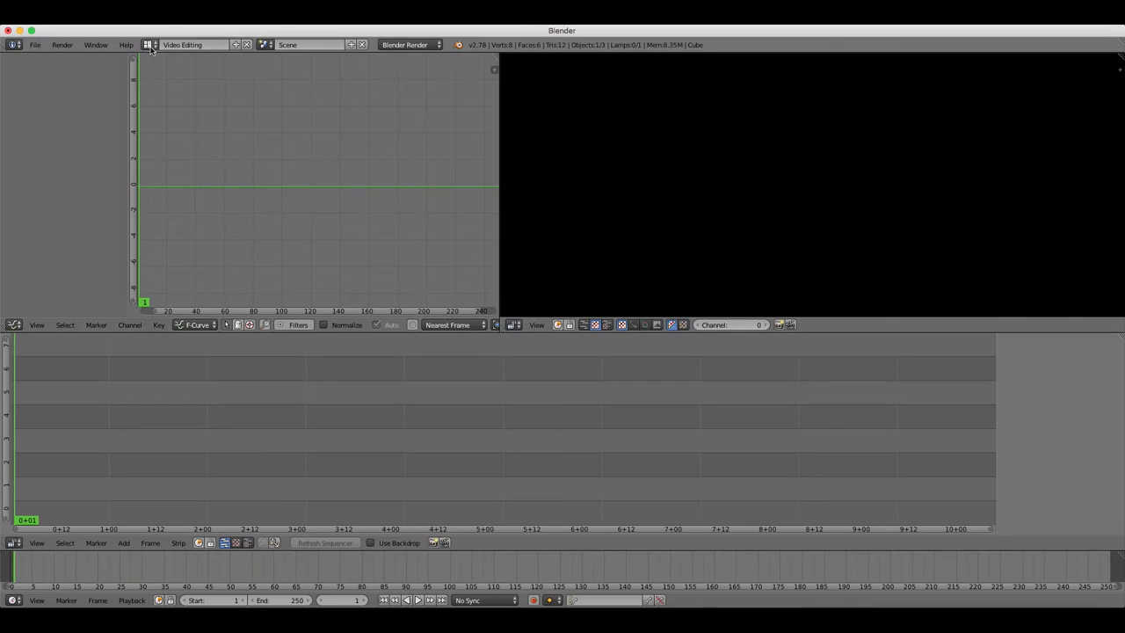
{"action": "left_click", "coordinate": [150, 46]}
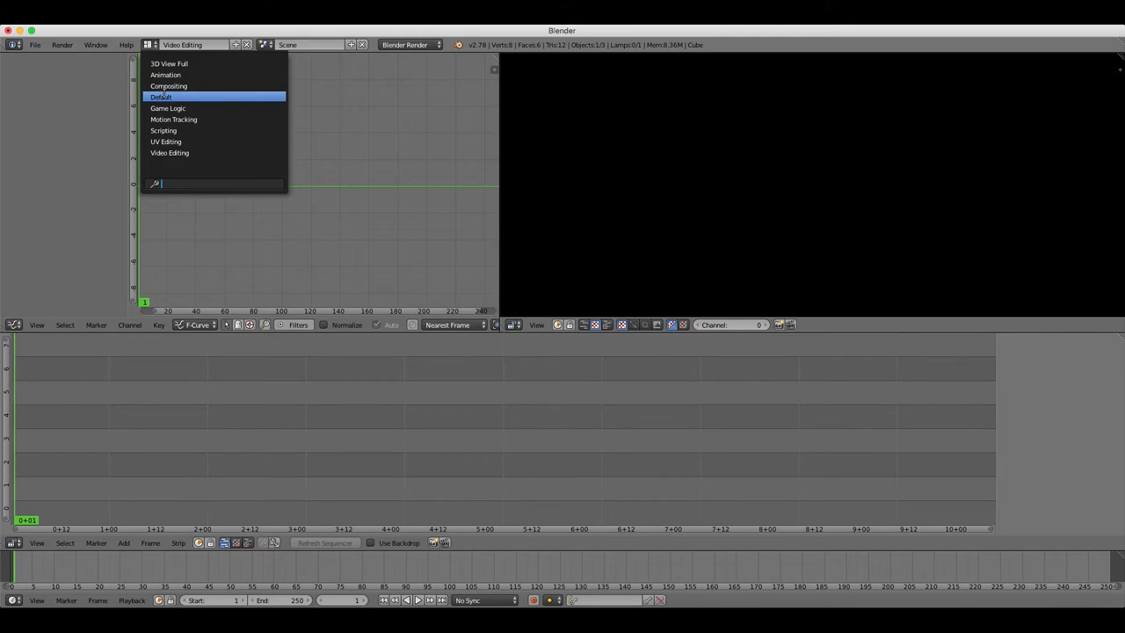
{"action": "left_click", "coordinate": [162, 97]}
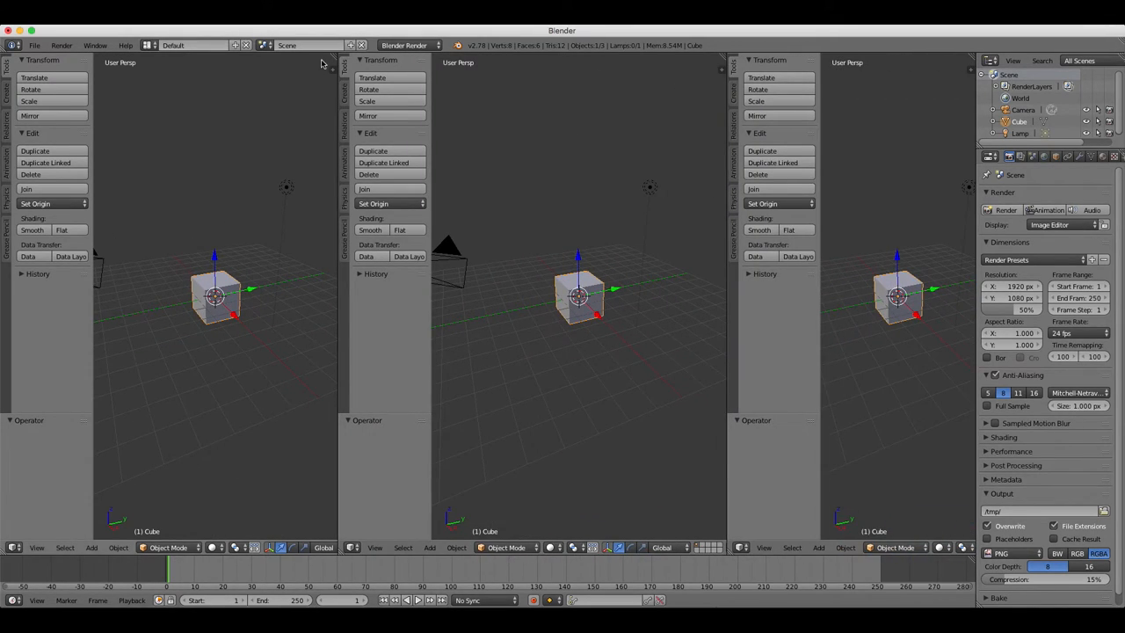
Rename the new screen layout to 'MyLayout' and go to save it in the startup file
{"action": "left_click", "coordinate": [236, 46]}
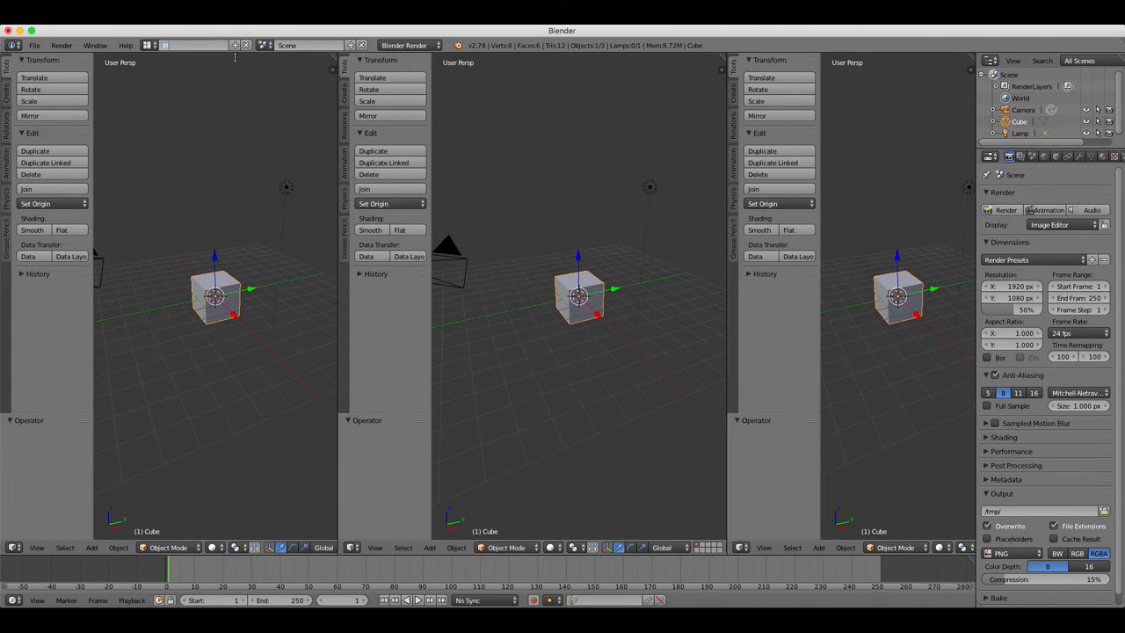
{"action": "type", "text": "MyLayout"}
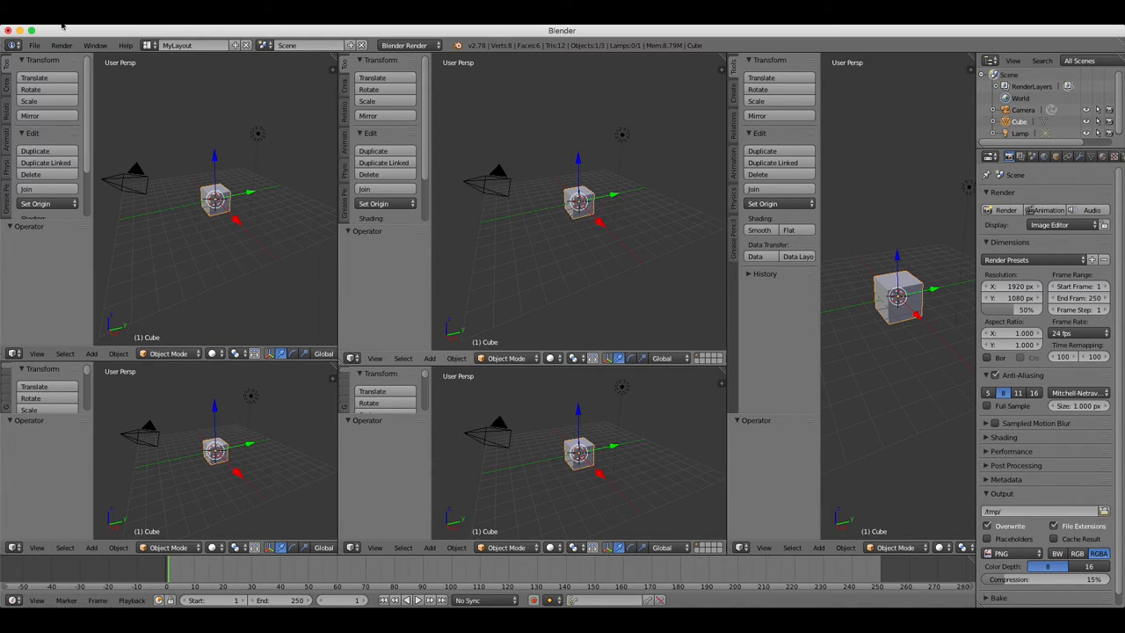
{"action": "left_click", "coordinate": [33, 46]}
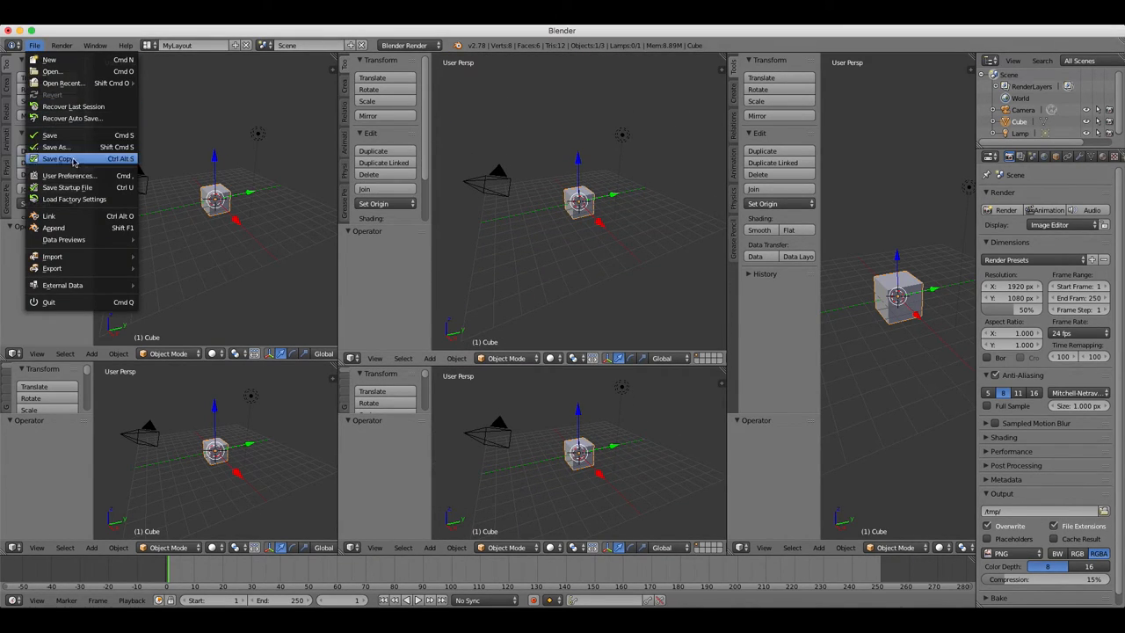
{"action": "mouse_move", "coordinate": [85, 186]}
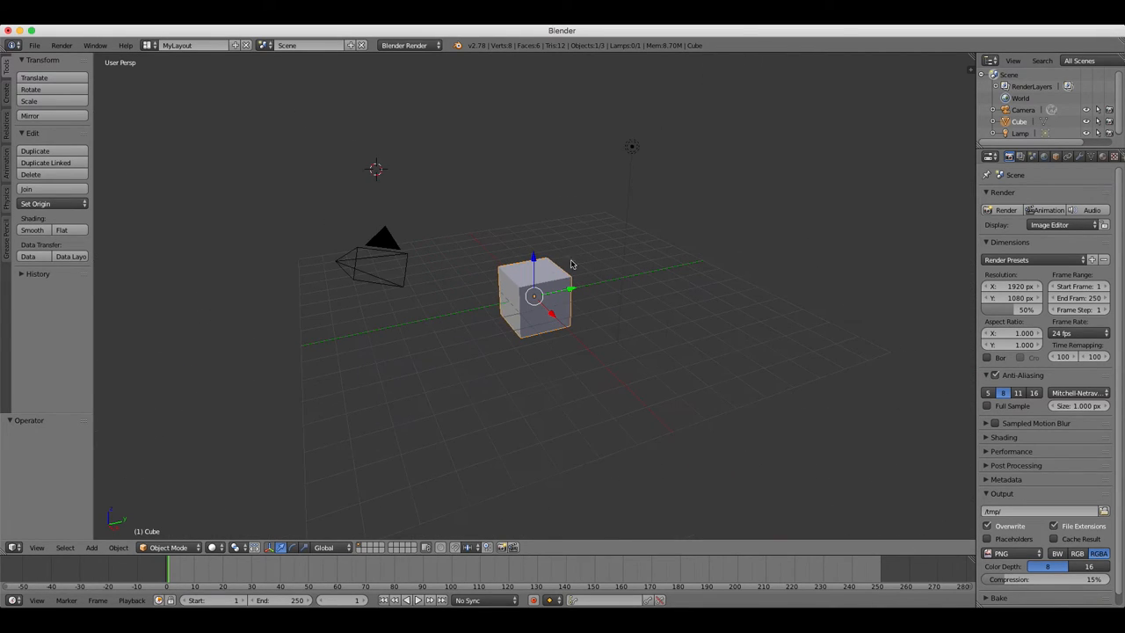
Enable Emulate Numpad in the Input preferences and save the user settings
{"action": "left_click", "coordinate": [36, 46]}
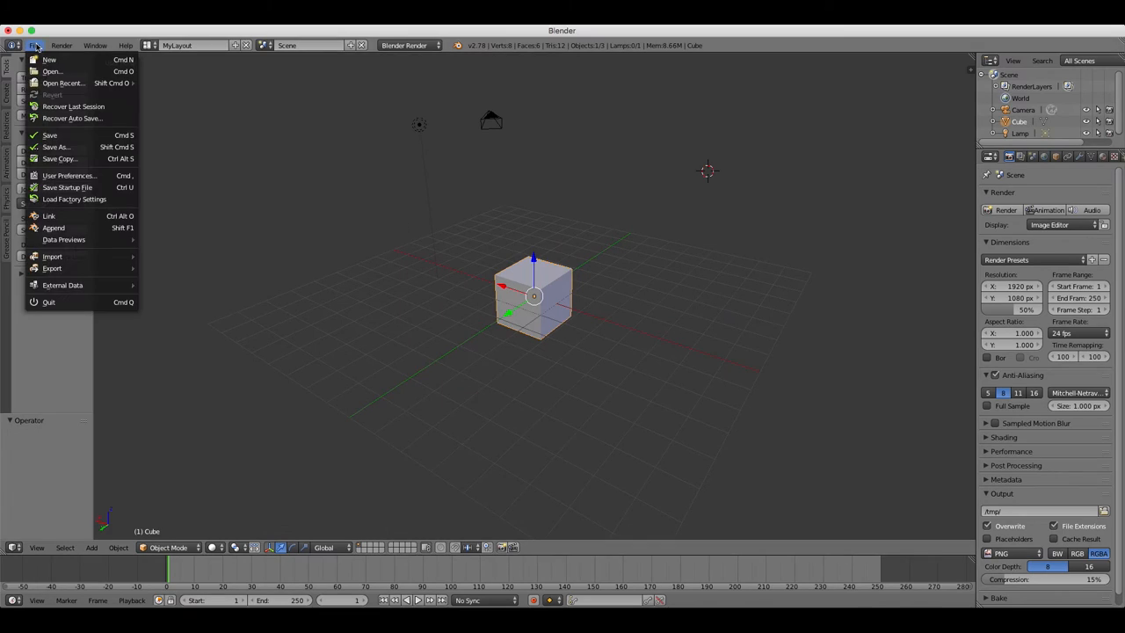
{"action": "left_click", "coordinate": [69, 176]}
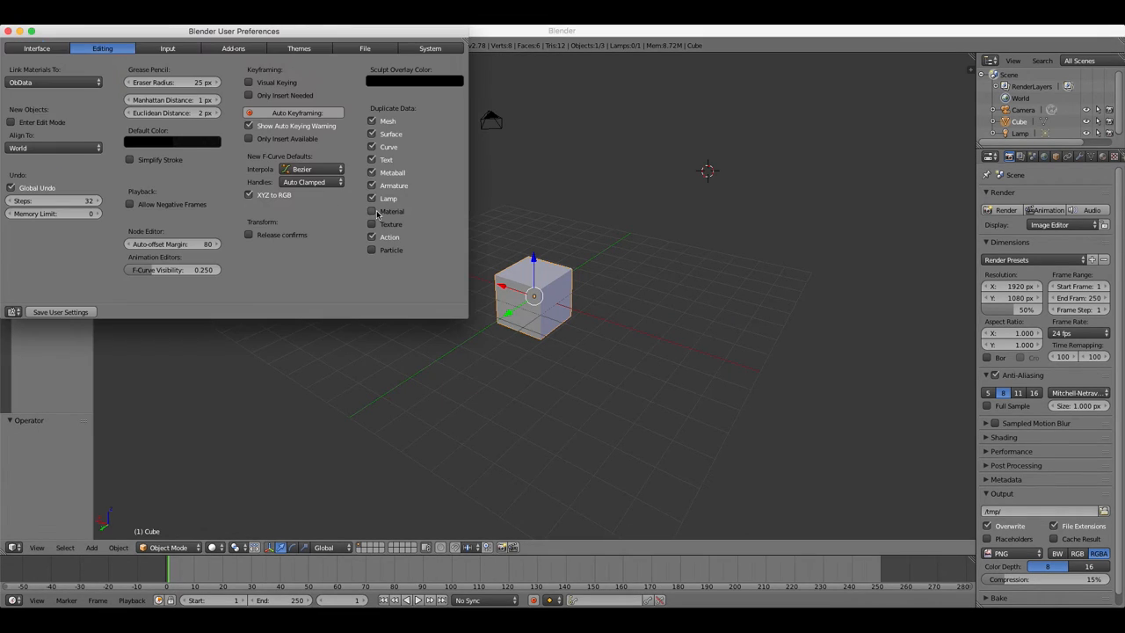
{"action": "left_click", "coordinate": [163, 50]}
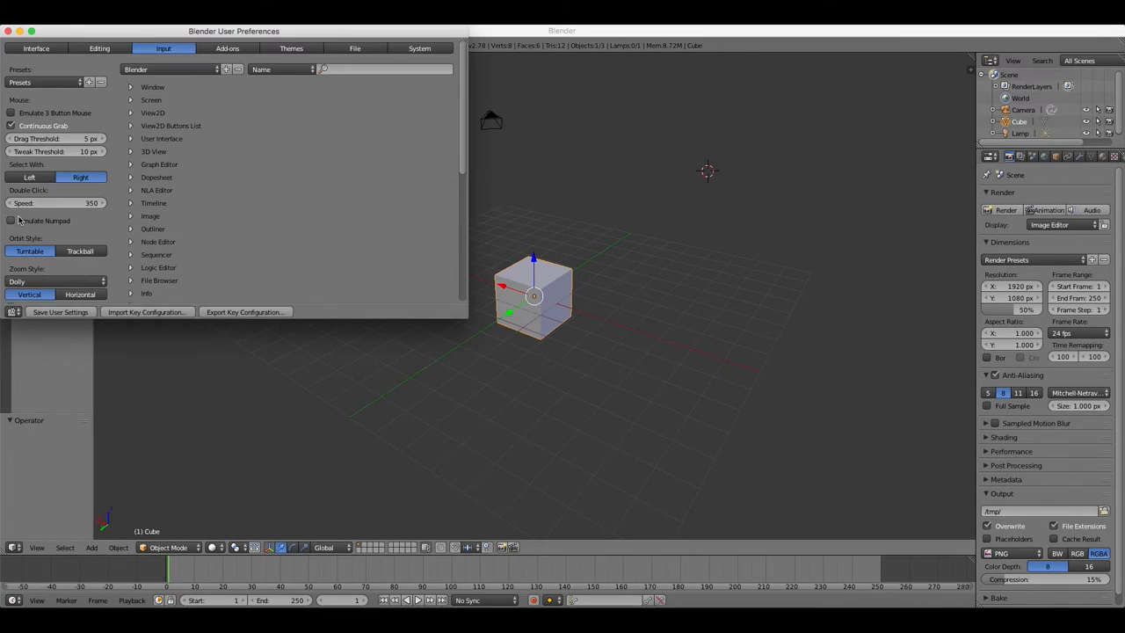
{"action": "left_click", "coordinate": [12, 222]}
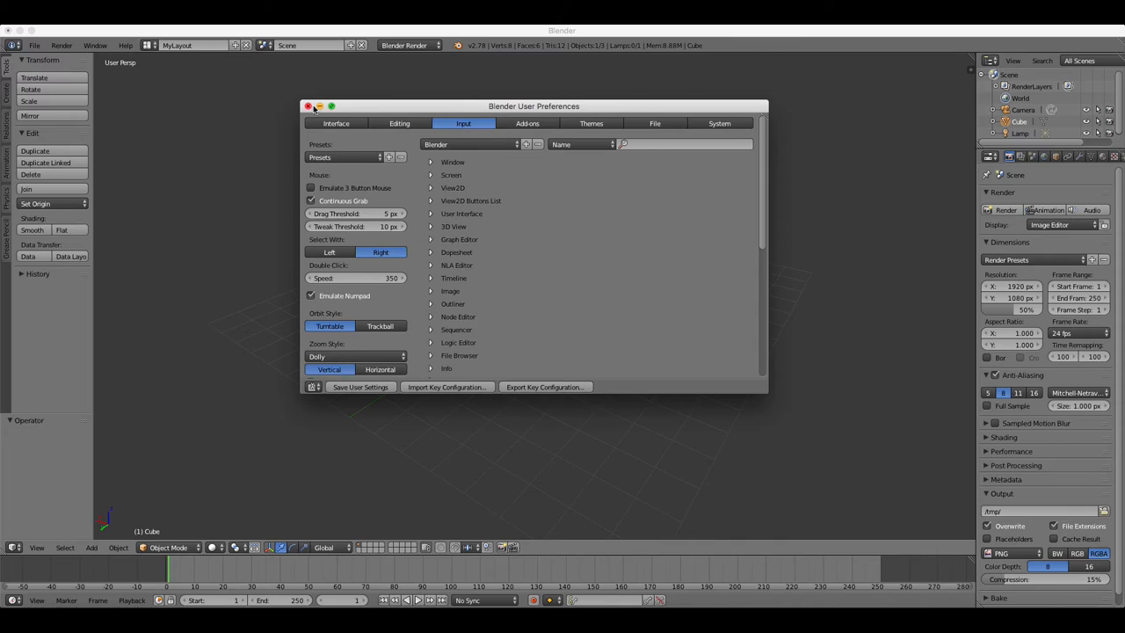
{"action": "left_click", "coordinate": [309, 107]}
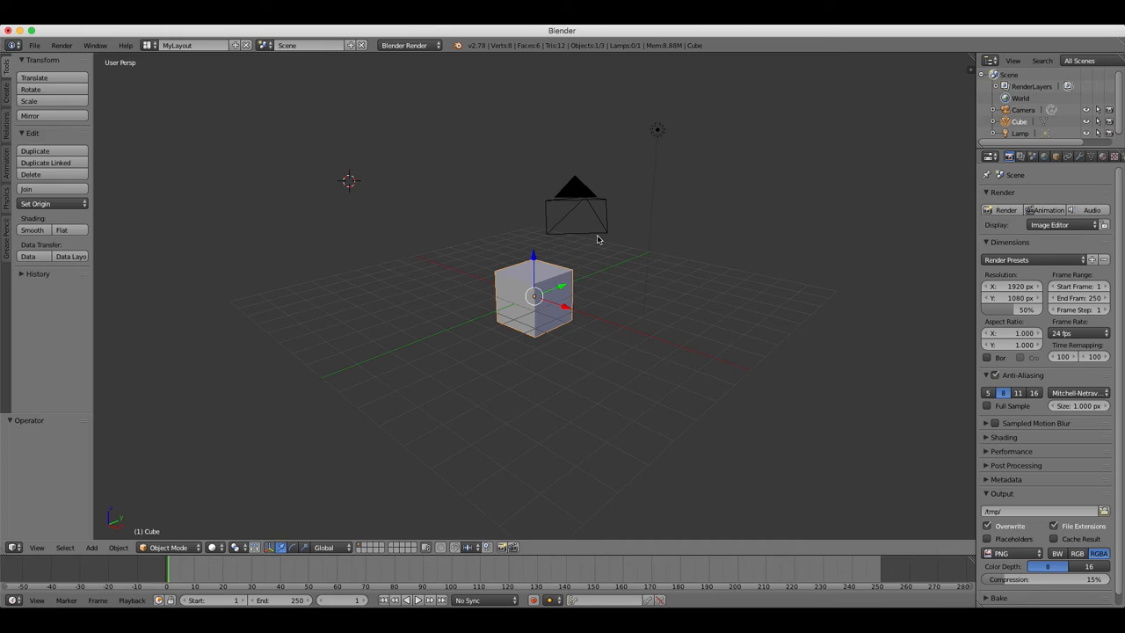
View the cube from front and top, orbit around it, and return to Front view with 1
{"action": "key", "text": "KP_1"}
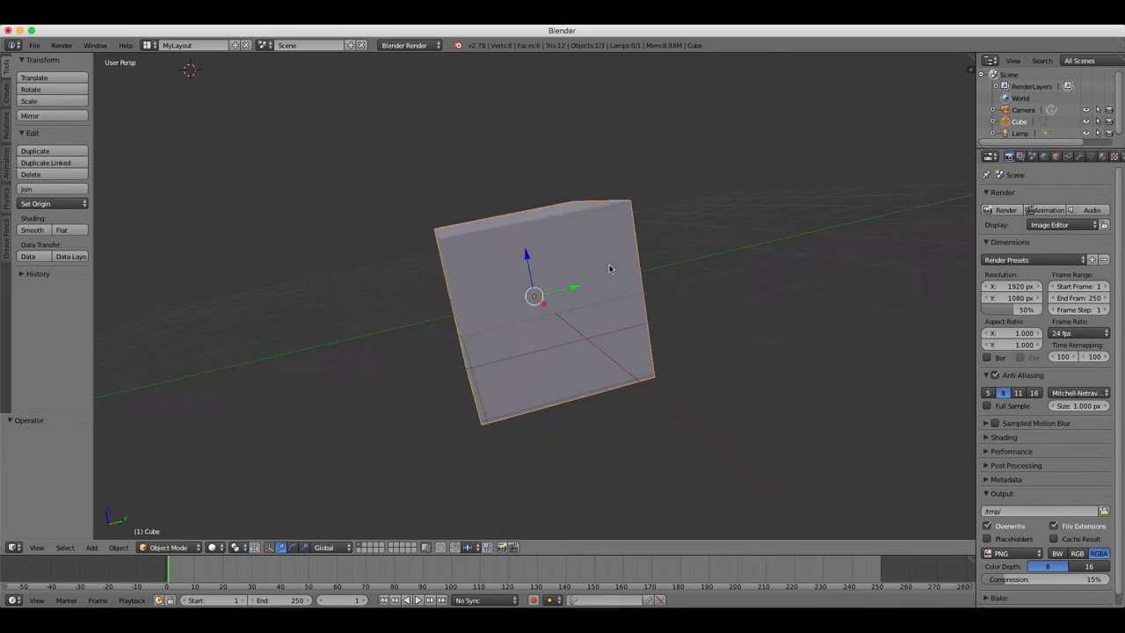
{"action": "key", "text": "7"}
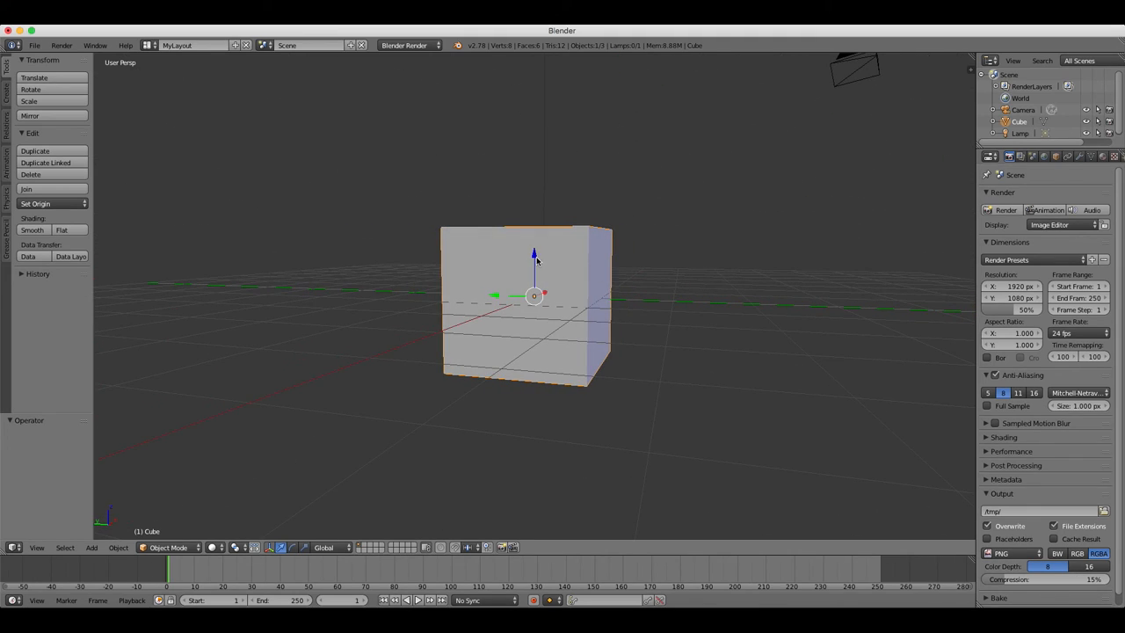
{"action": "left_click_drag", "start_coordinate": [535, 299], "coordinate": [534, 226]}
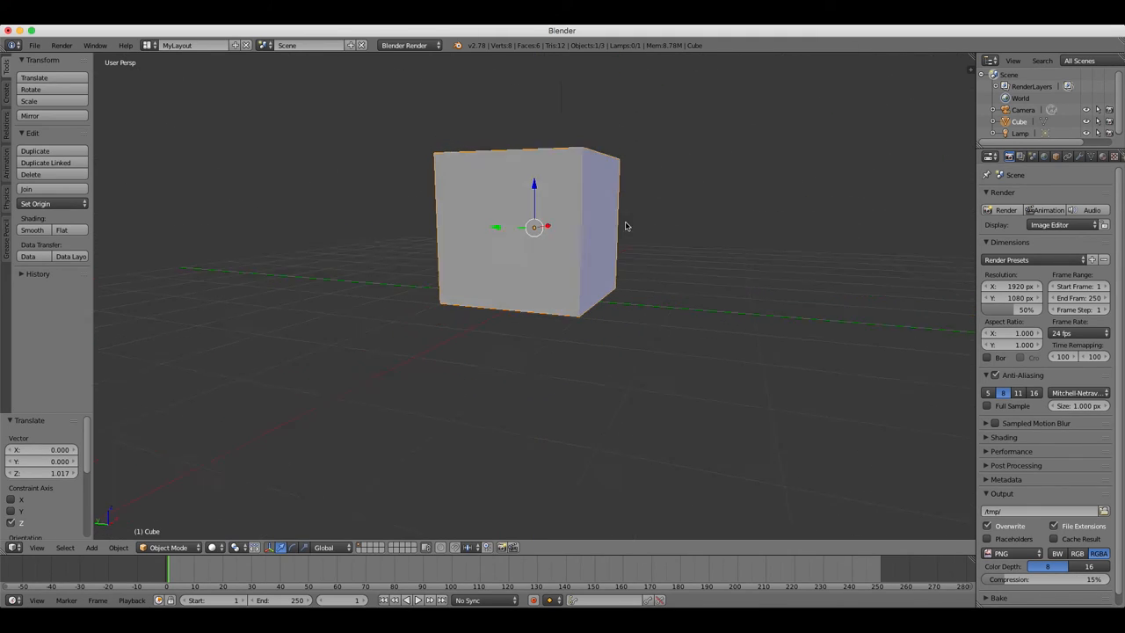
{"action": "key", "text": "KP_1"}
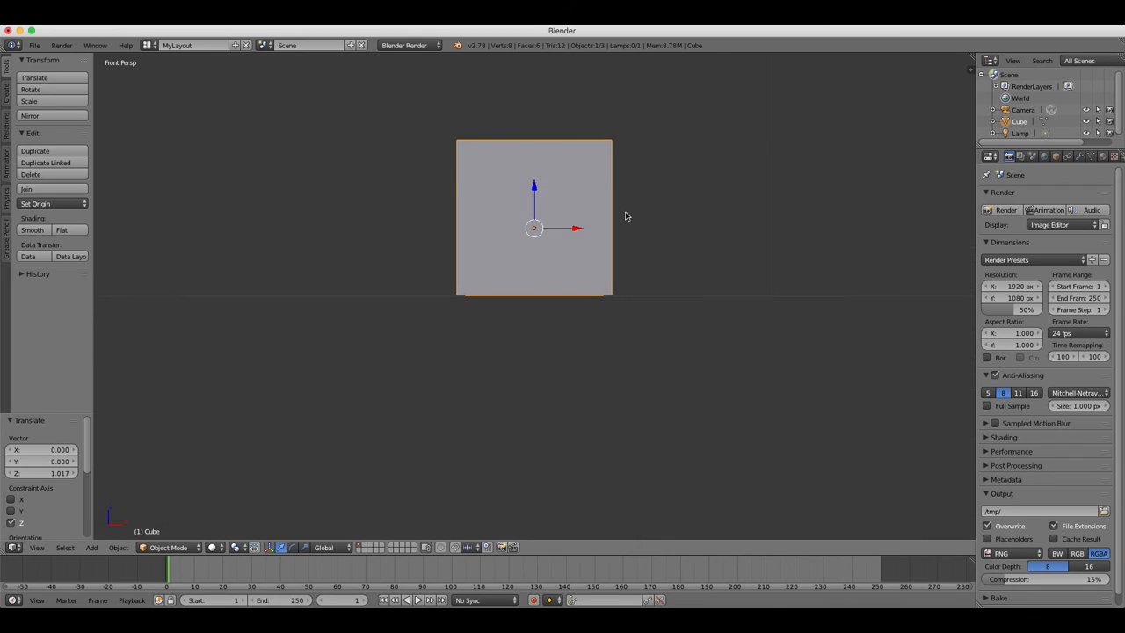